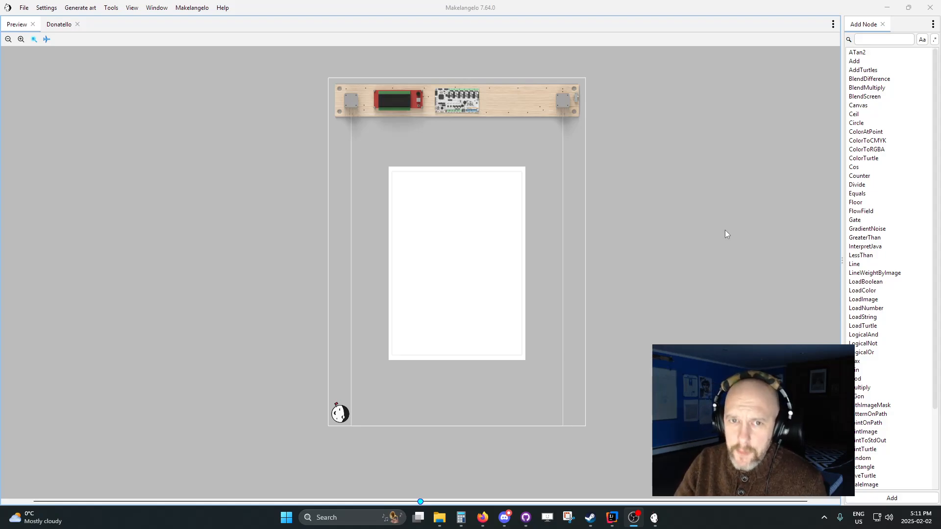
mouse_move(686, 234)
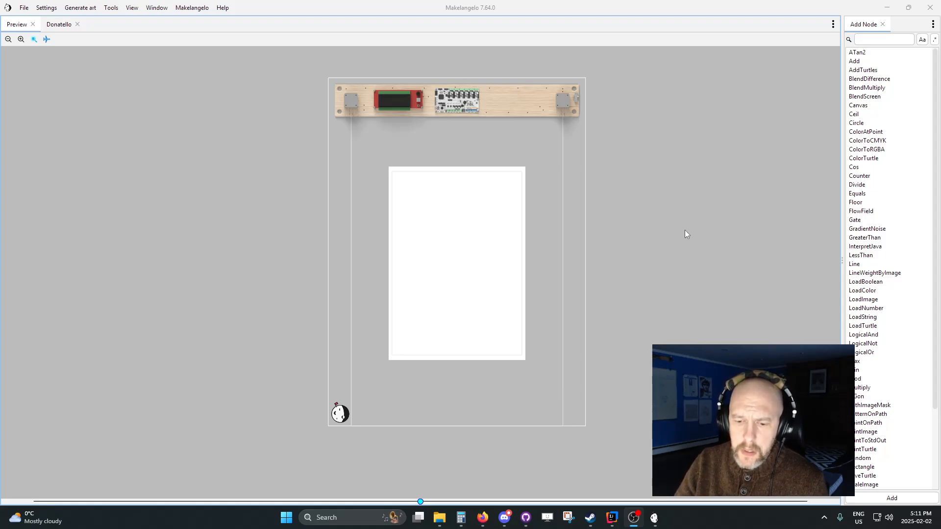
mouse_move(685, 234)
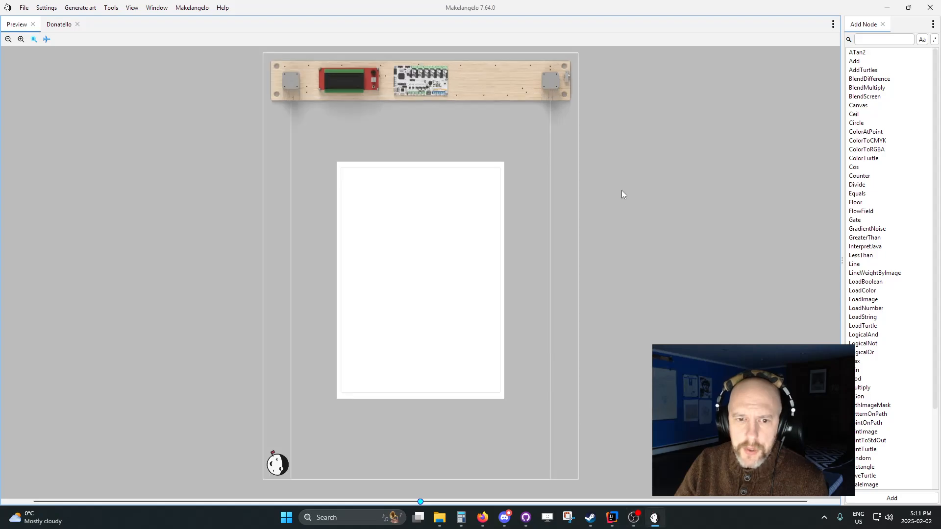
mouse_move(619, 193)
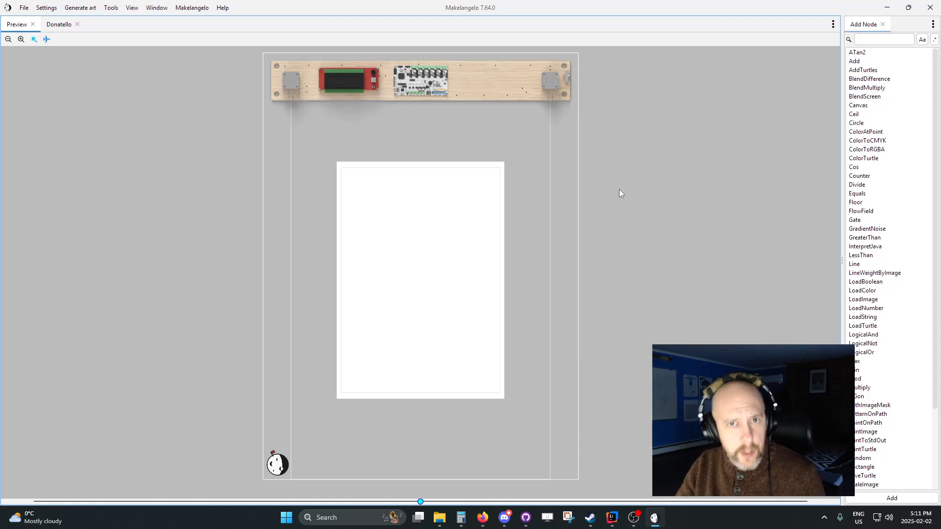
mouse_move(520, 181)
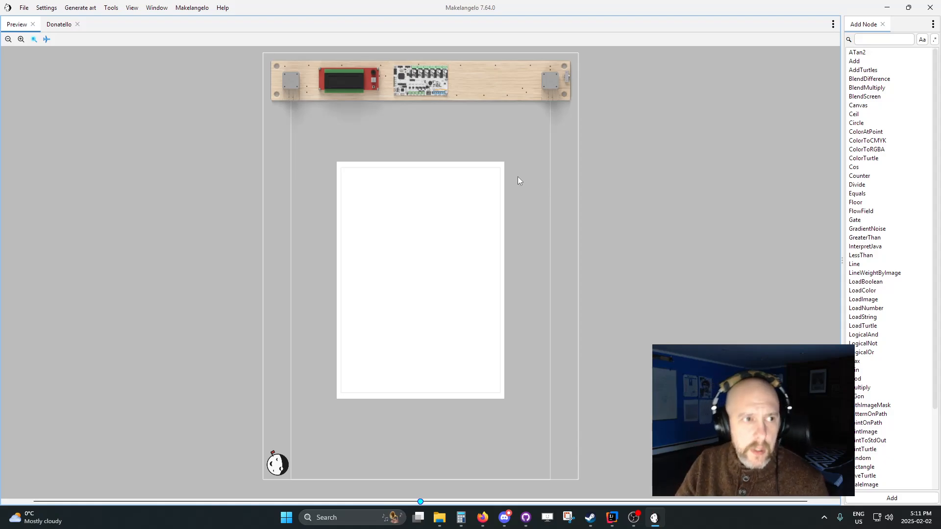
mouse_move(374, 161)
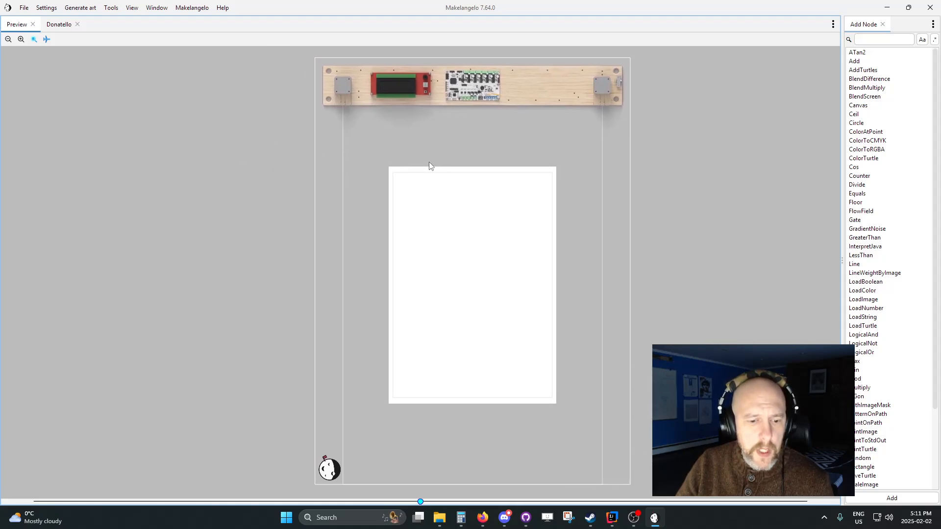
mouse_move(122, 100)
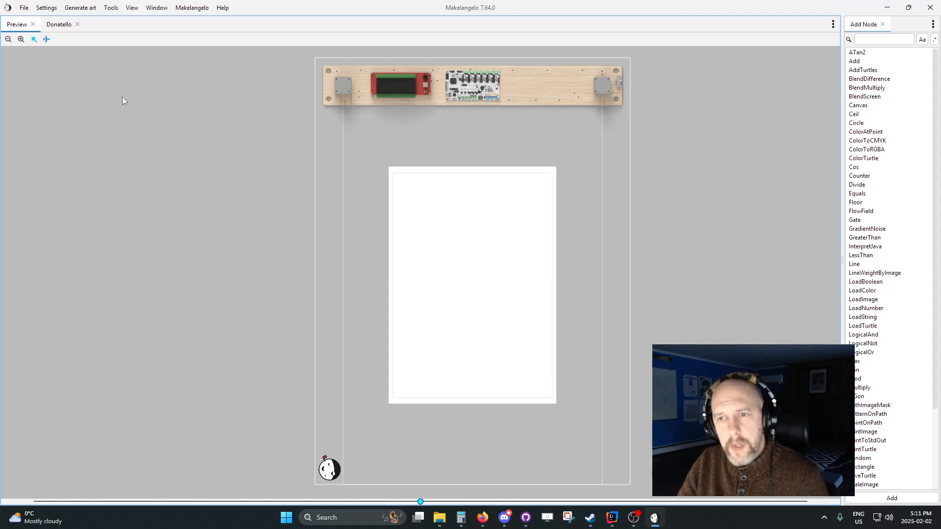
mouse_move(3, 63)
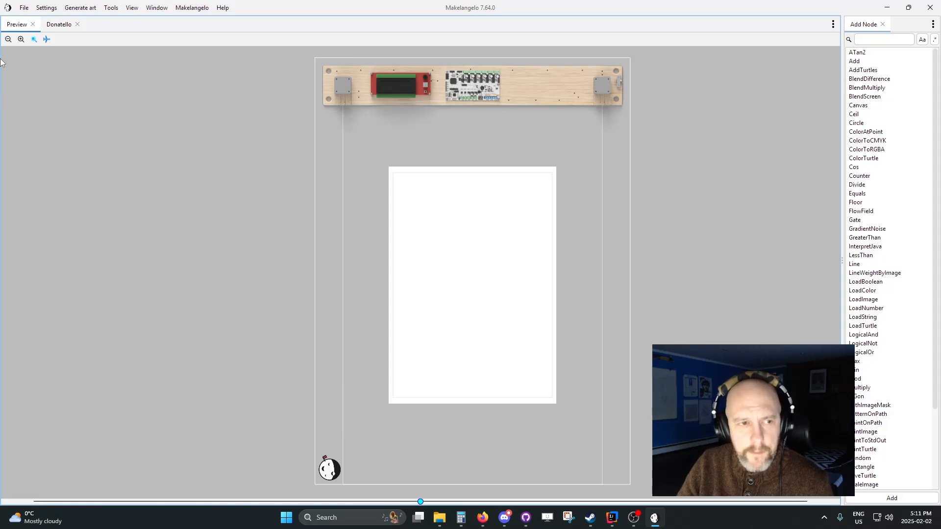
mouse_move(116, 100)
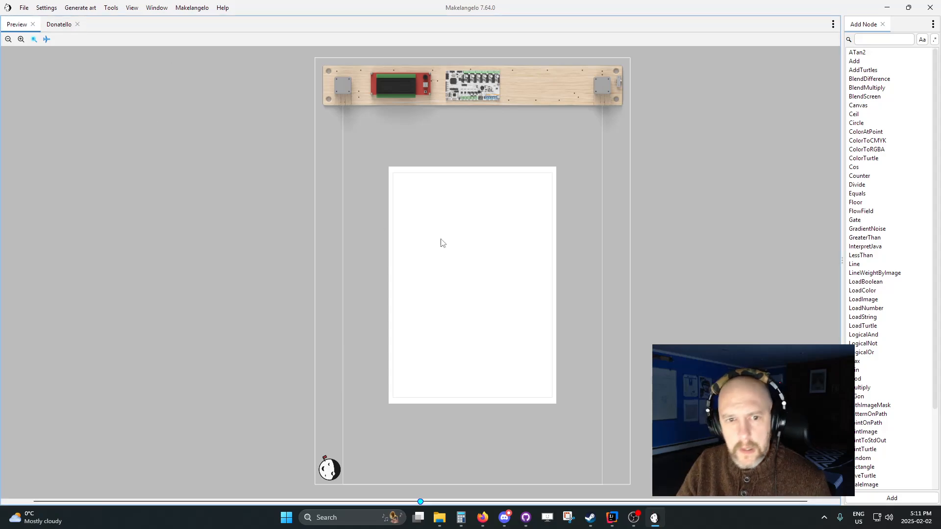
mouse_move(482, 236)
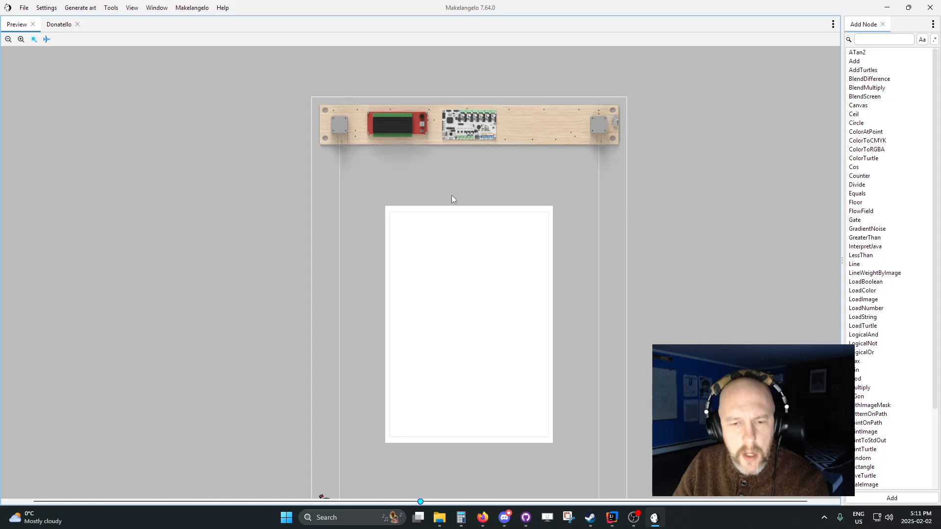
mouse_move(456, 200)
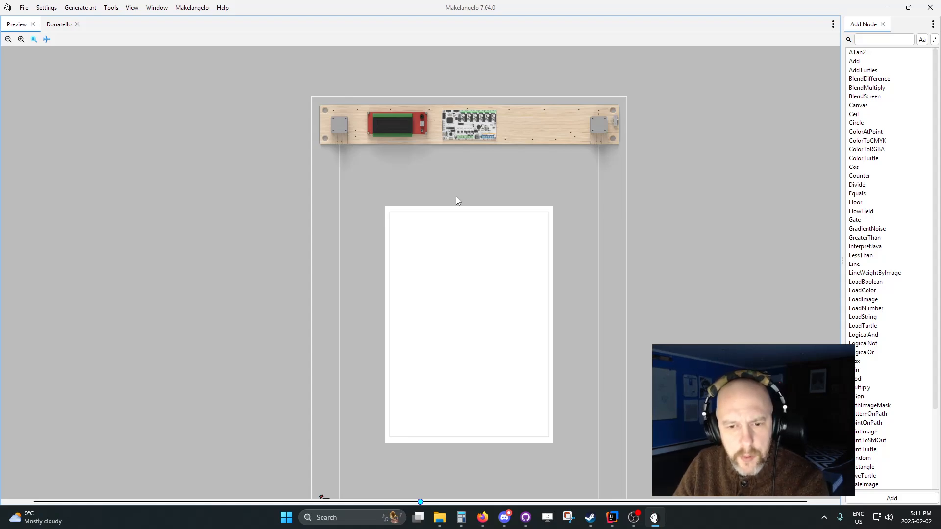
mouse_move(395, 146)
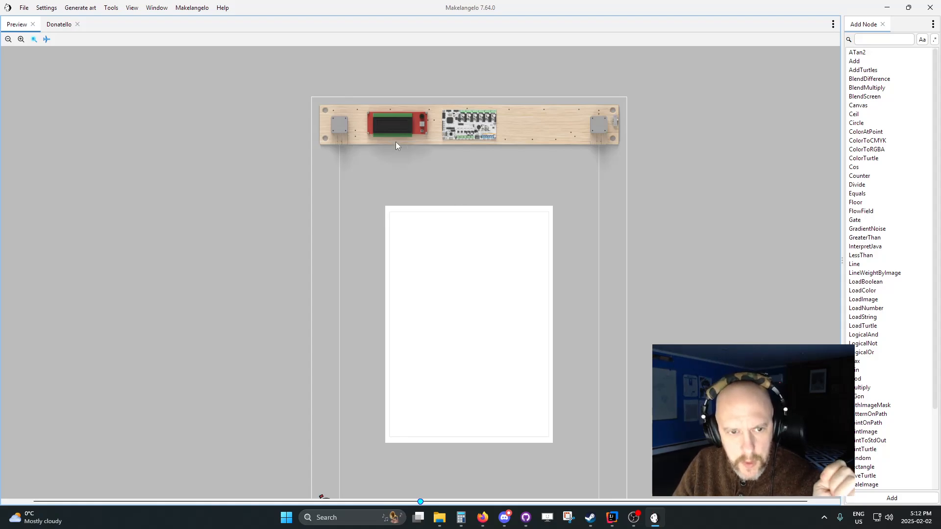
mouse_move(379, 145)
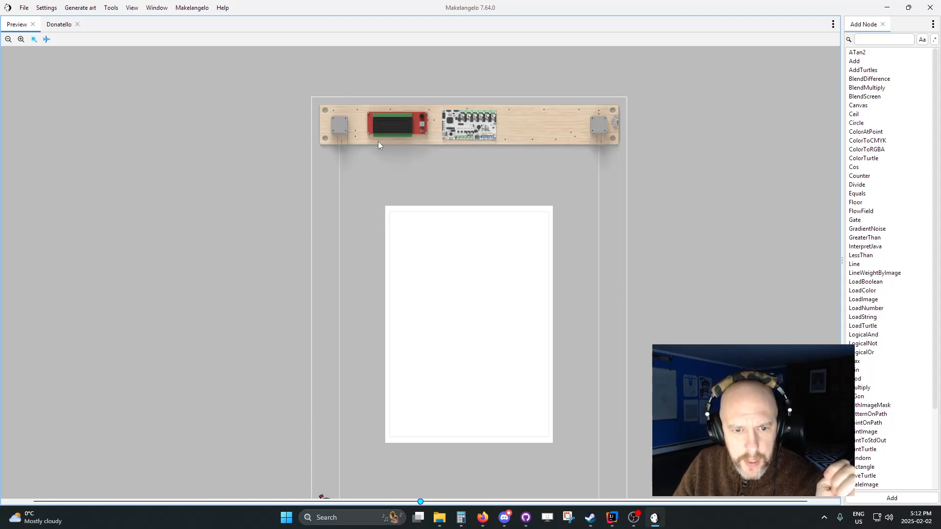
mouse_move(235, 190)
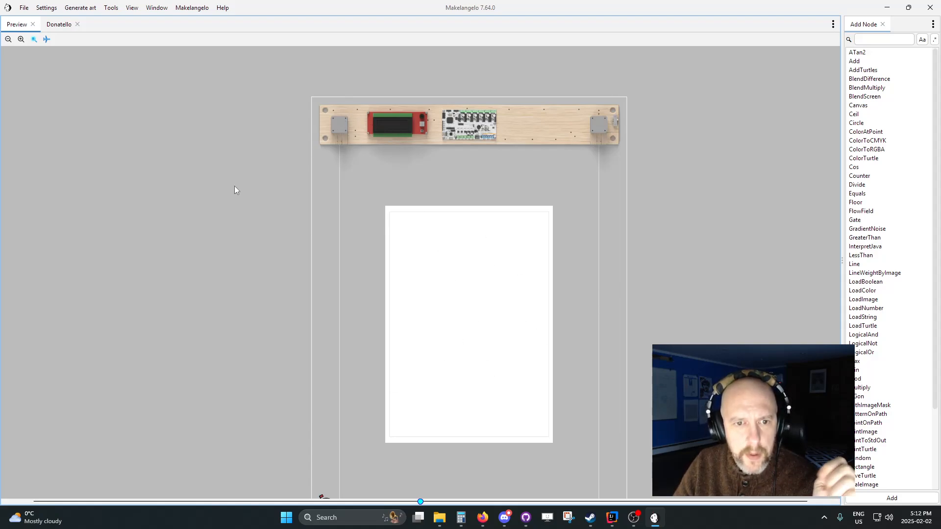
Step: Load david2.jpg from the devBlog folder via File > Open File
click(79, 6)
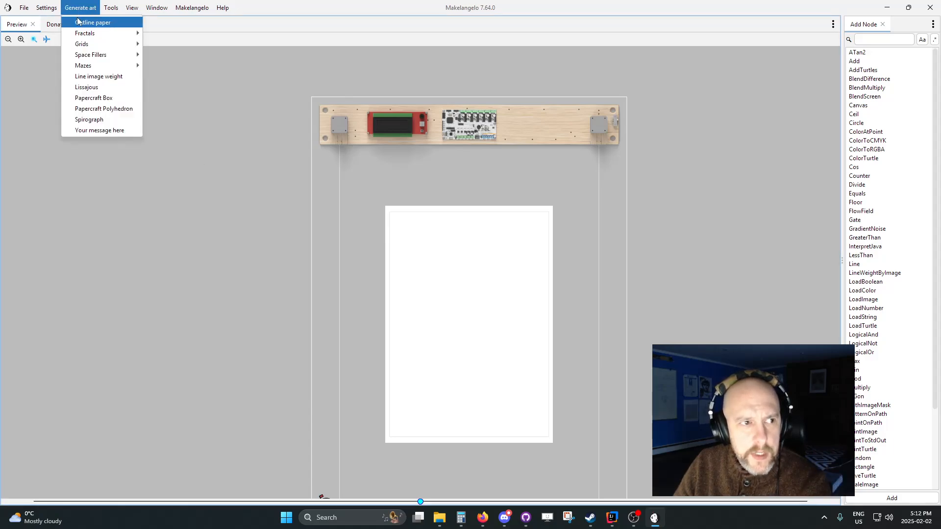
mouse_move(84, 66)
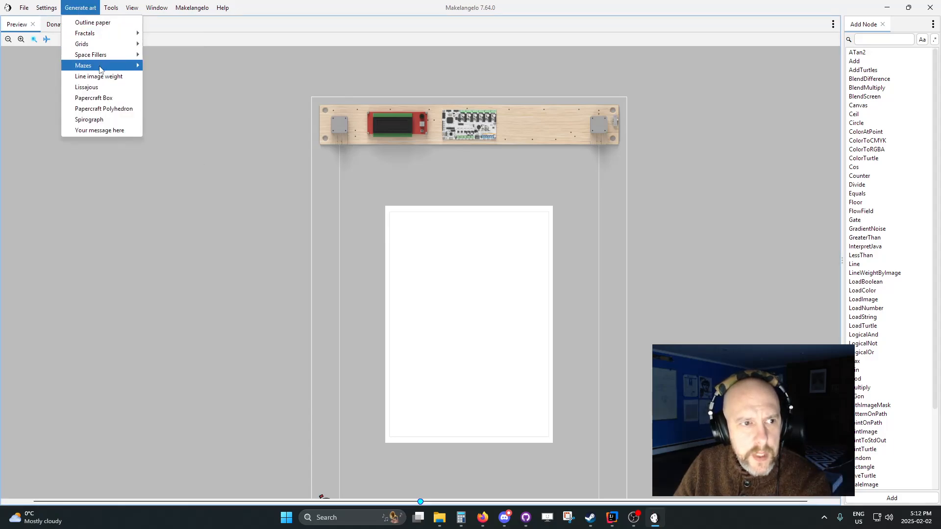
mouse_move(90, 55)
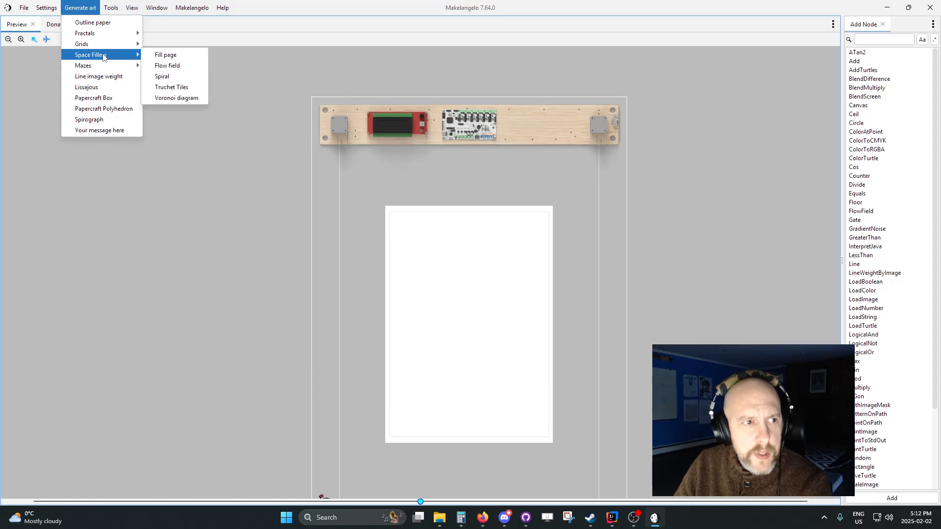
mouse_move(85, 34)
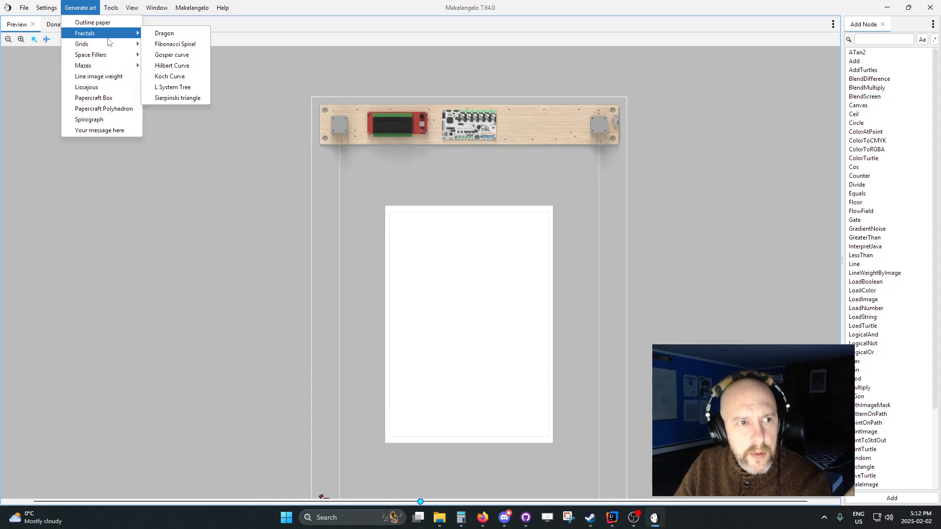
mouse_move(81, 44)
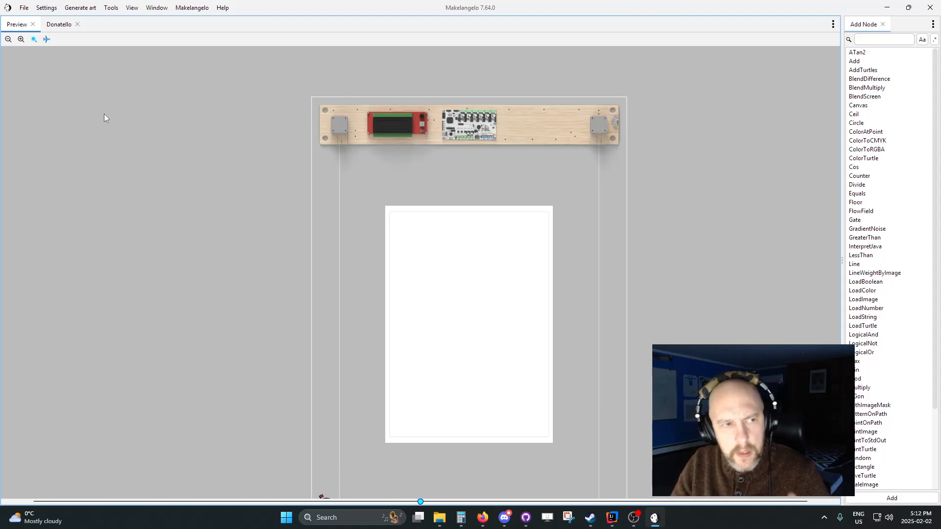
click(23, 6)
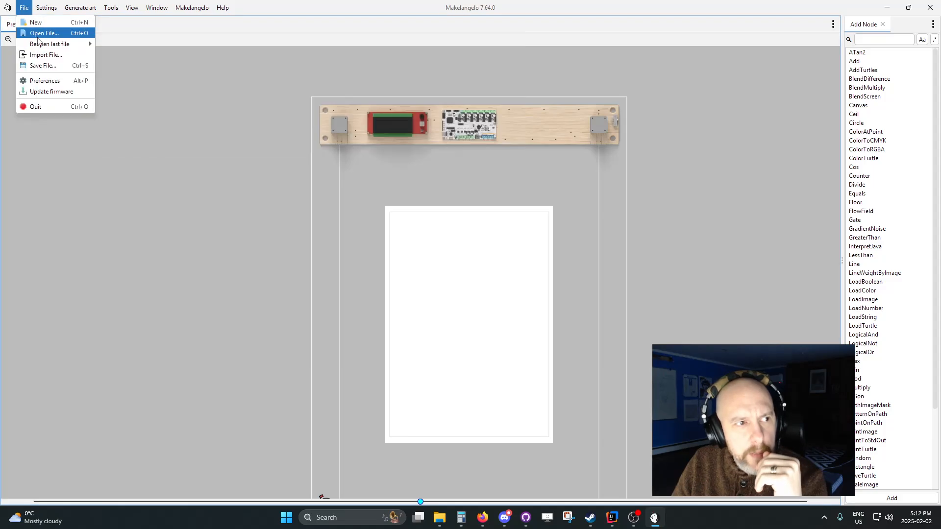
click(43, 33)
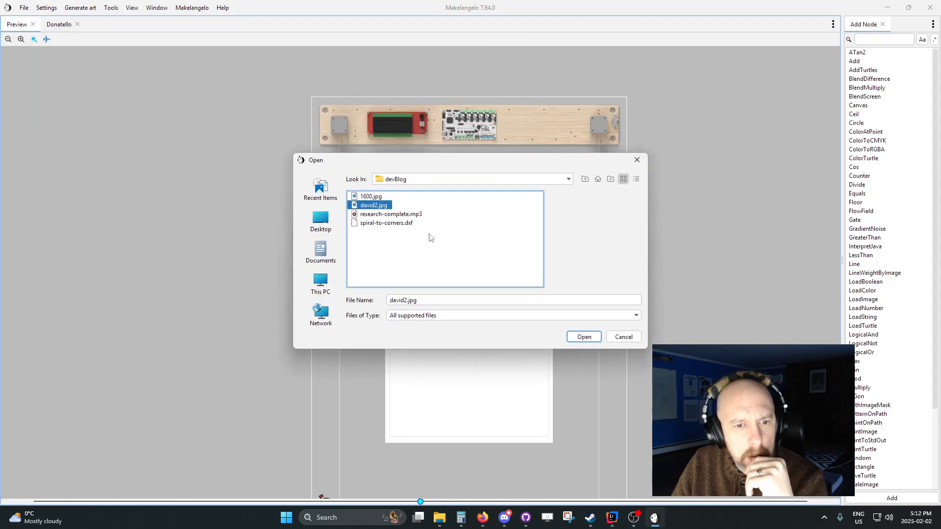
click(583, 337)
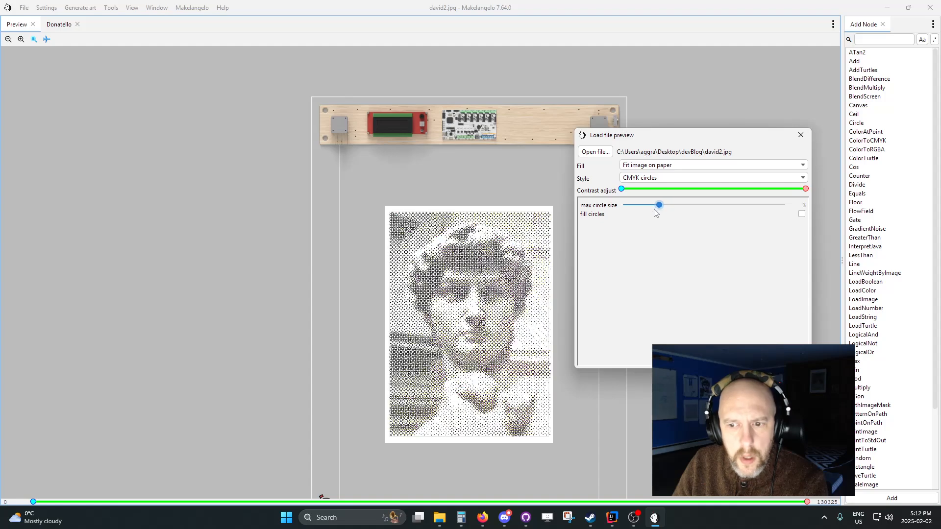
Step: Try the CMYK Spiral style extended to the paper corners, then plain CMYK
click(802, 178)
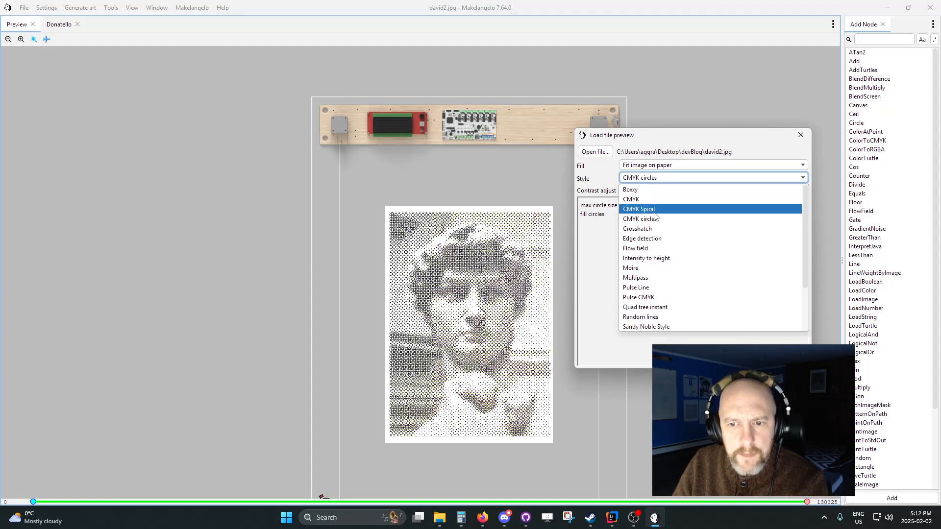
click(638, 209)
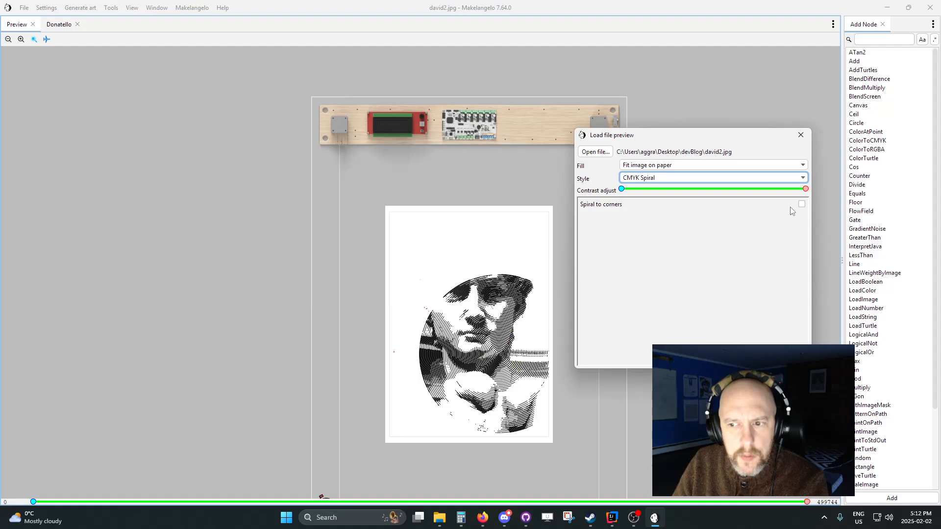
click(801, 204)
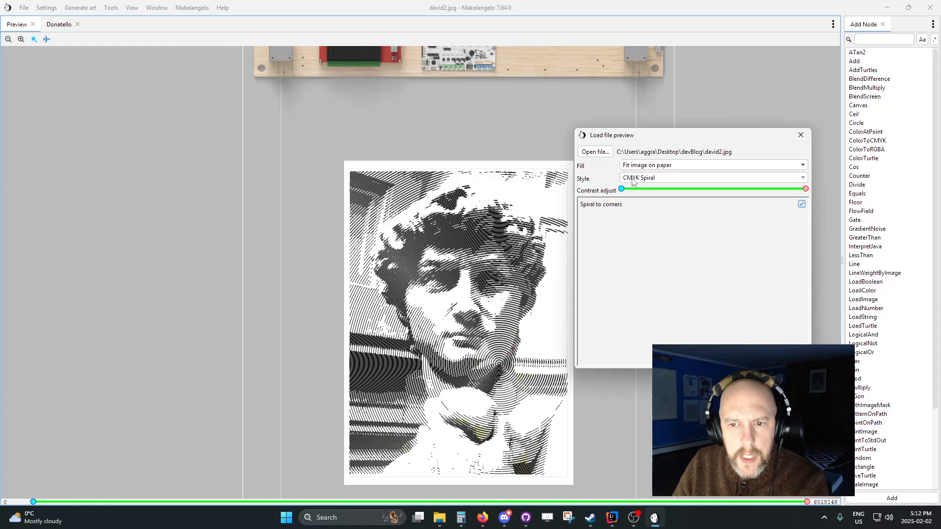
click(712, 177)
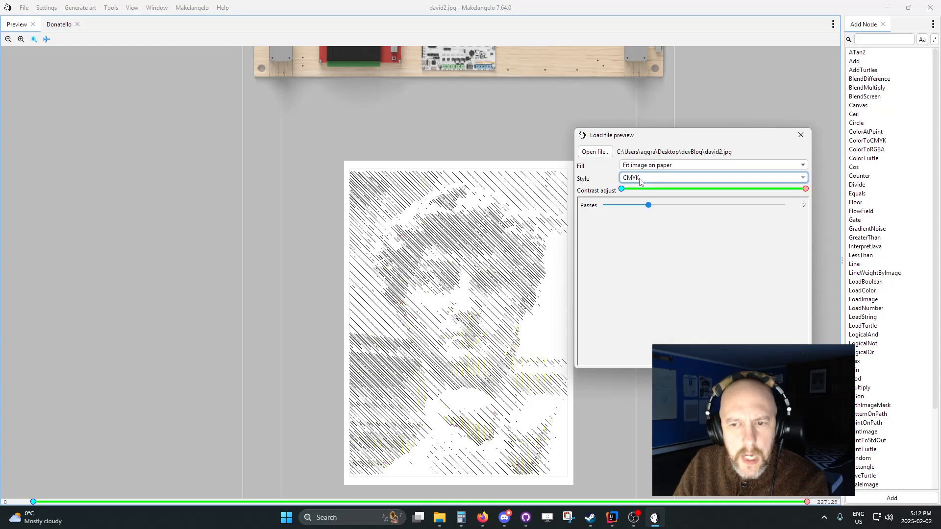
Step: Settle on the Pulse CMYK style and close the Load file preview
click(713, 177)
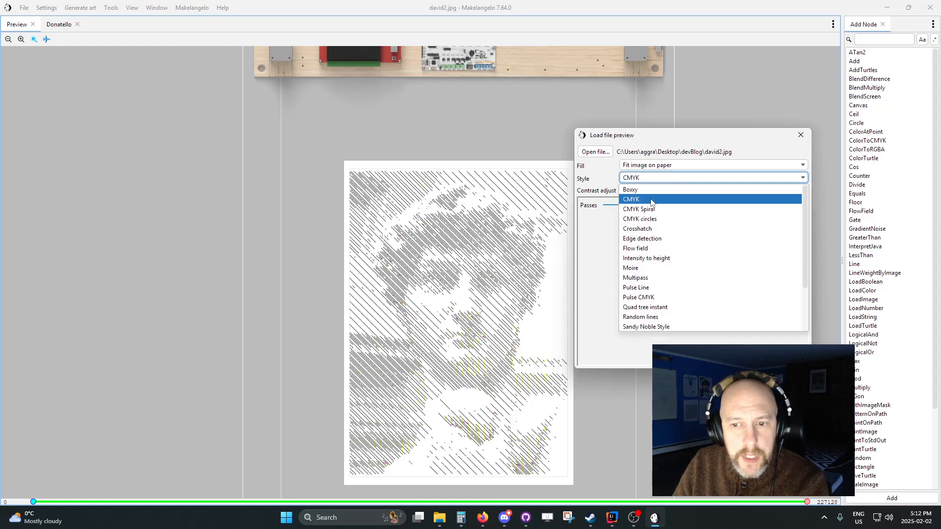
mouse_move(638, 208)
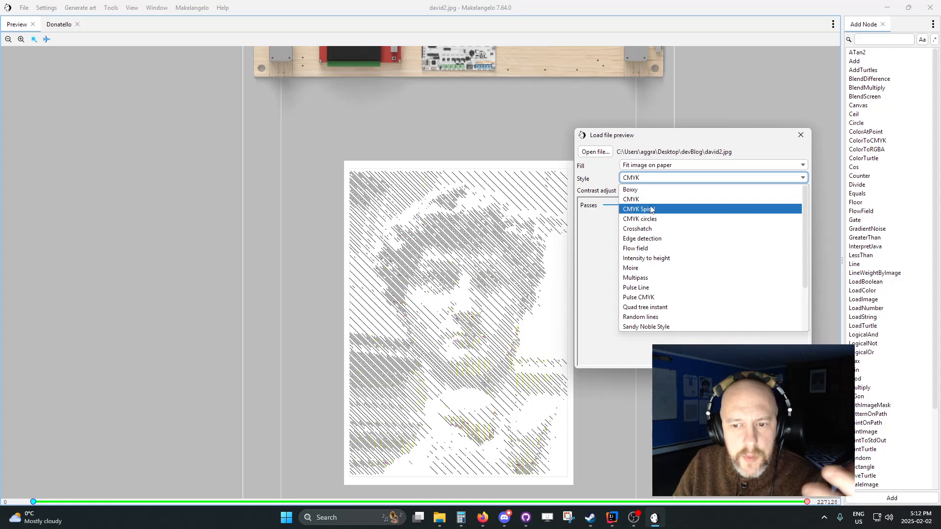
mouse_move(638, 297)
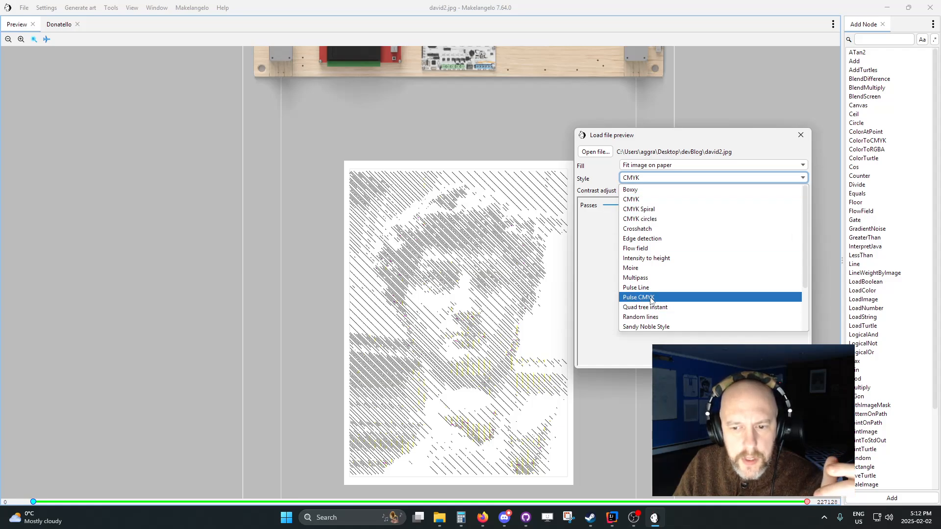
click(638, 297)
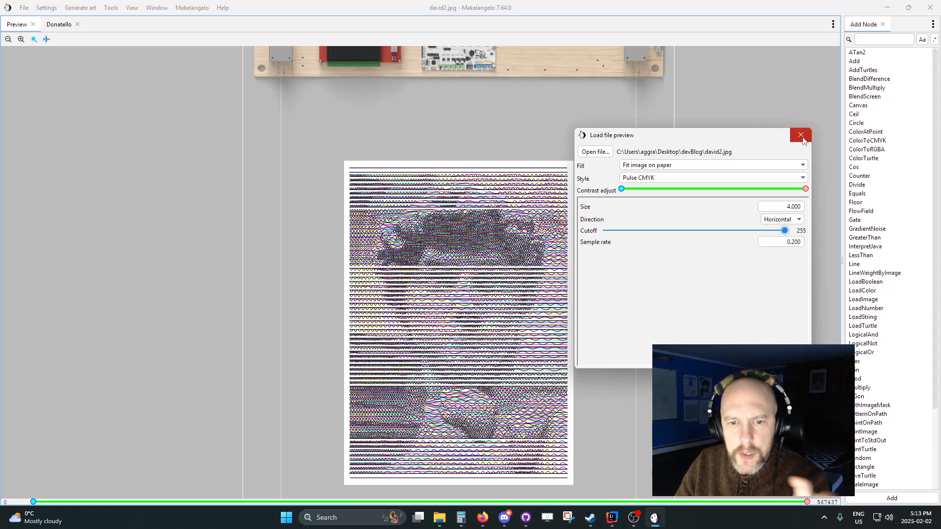
mouse_move(801, 134)
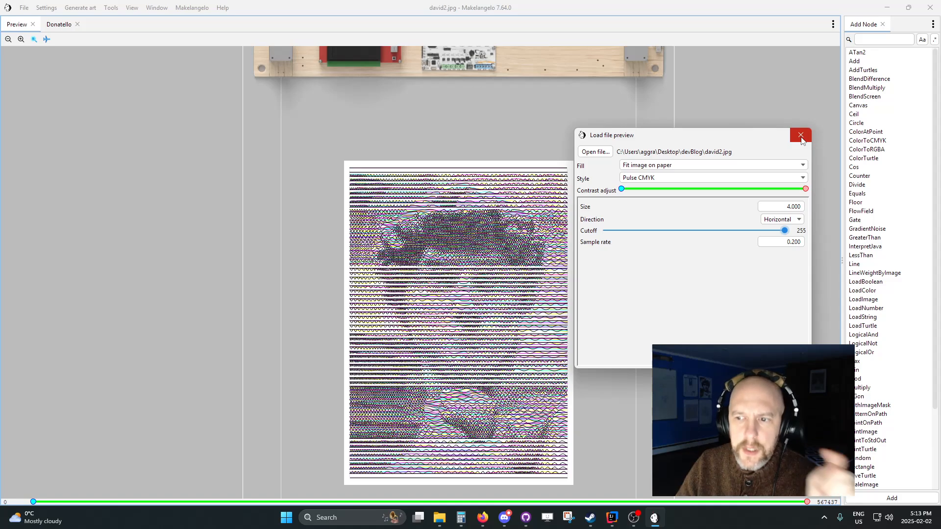
click(800, 134)
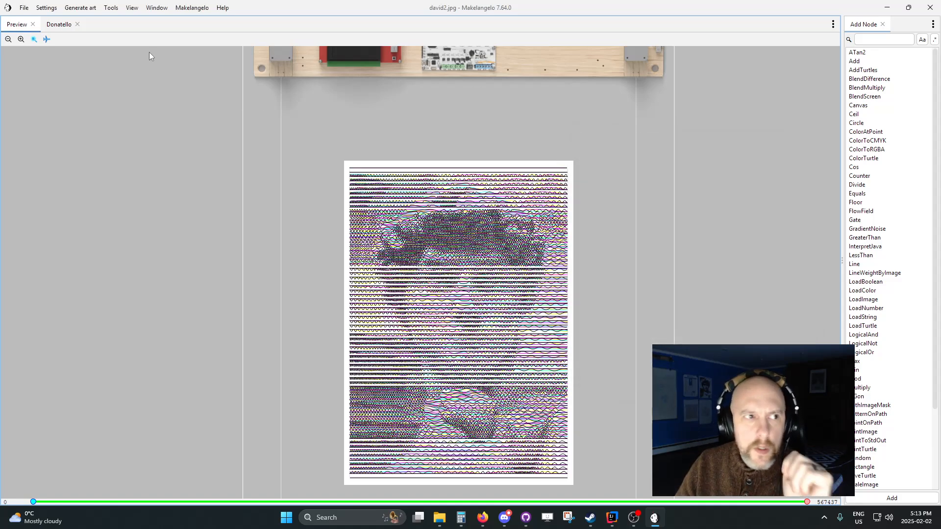
Step: Dock the Donatello graph editor beside the Preview and start the graph running
click(58, 24)
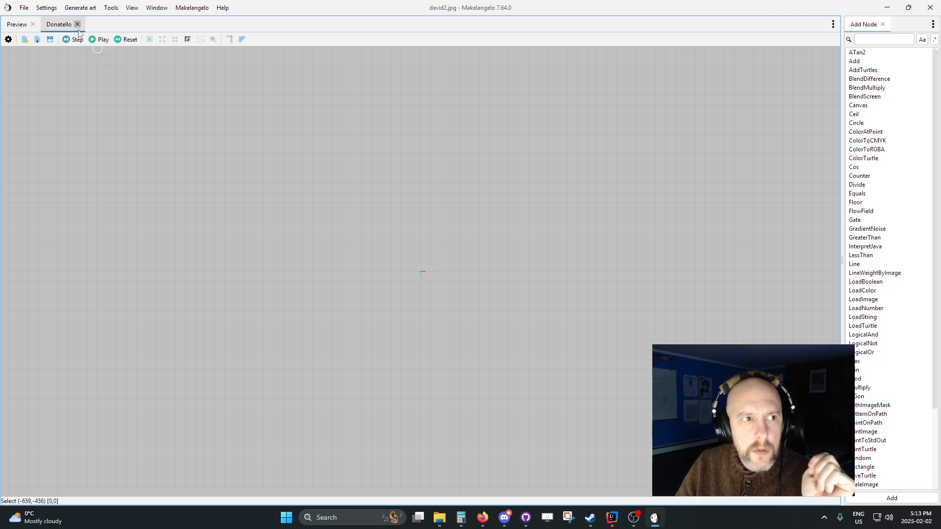
click(17, 23)
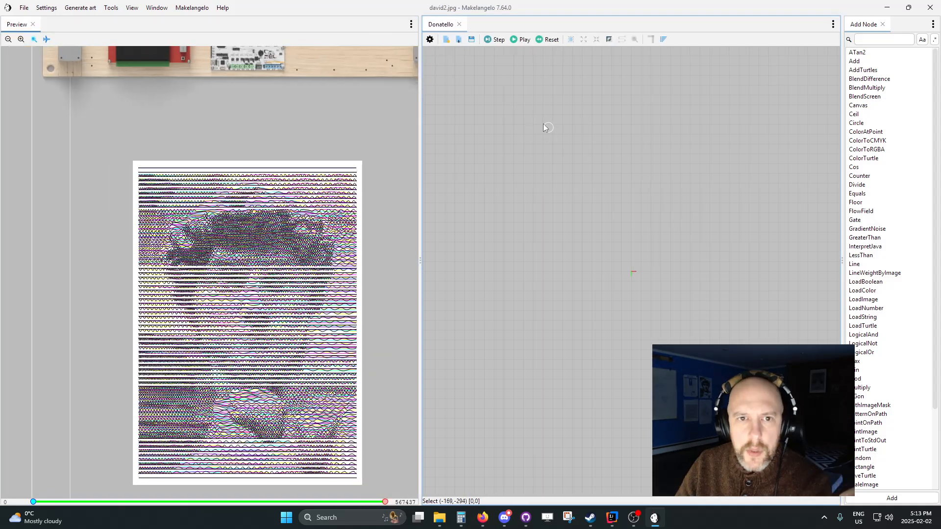
mouse_move(482, 517)
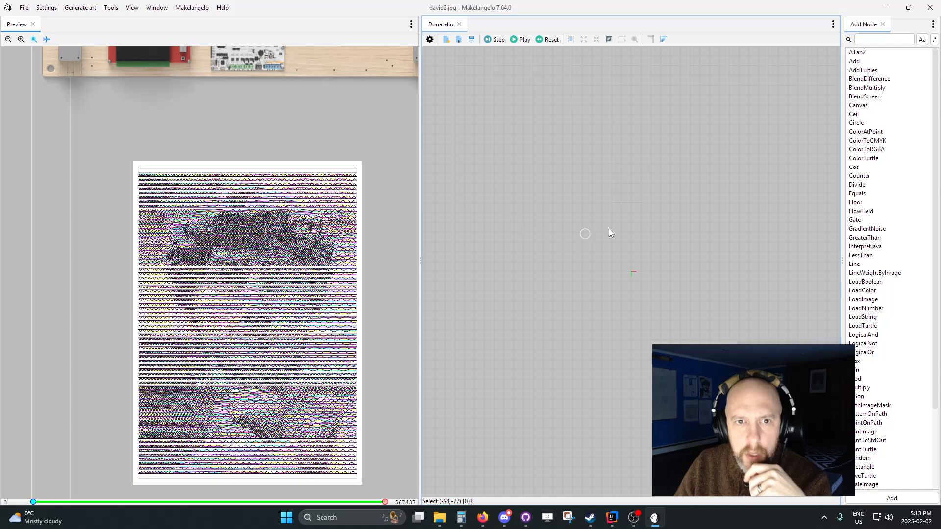
mouse_move(628, 252)
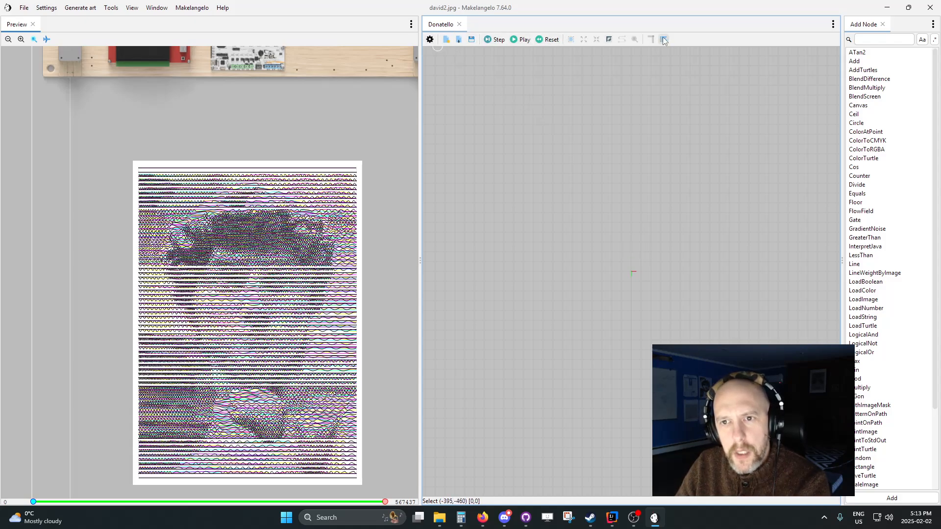
click(520, 39)
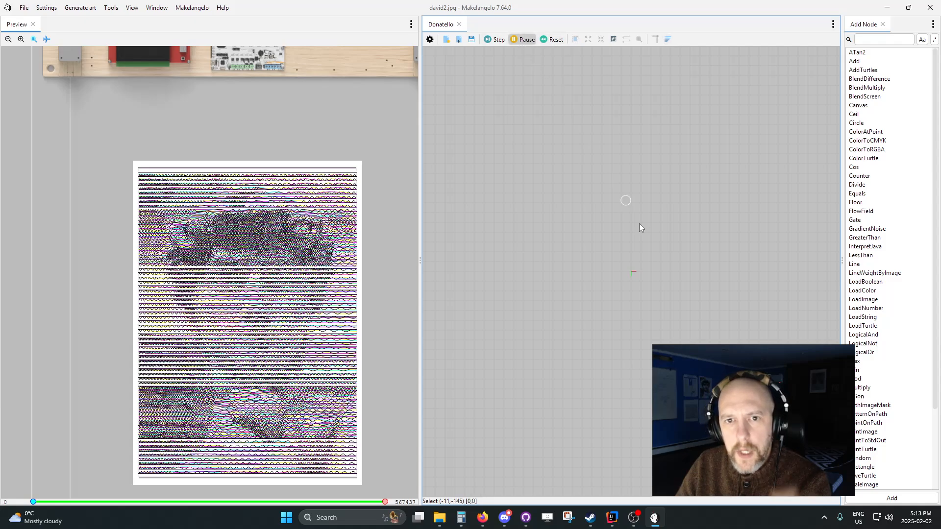
mouse_move(439, 517)
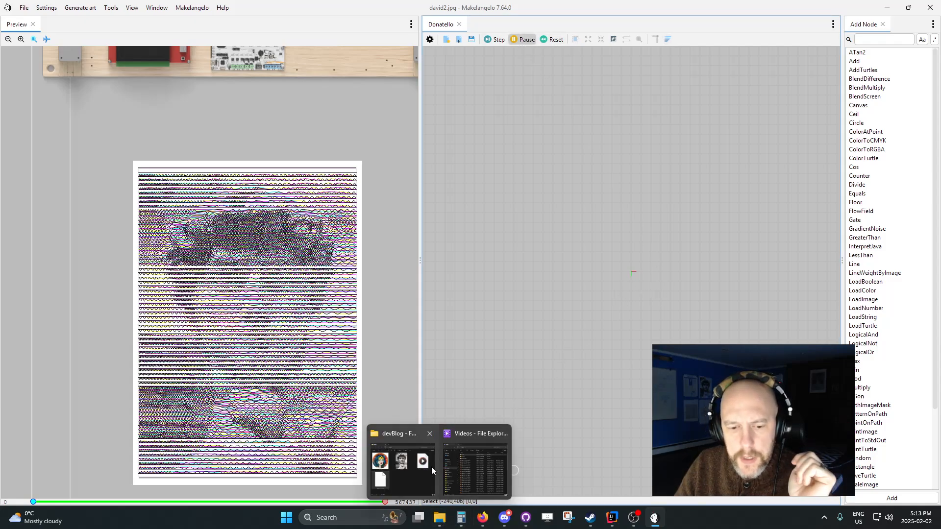
Step: Briefly show the devBlog image folder from the taskbar and put it away
click(400, 461)
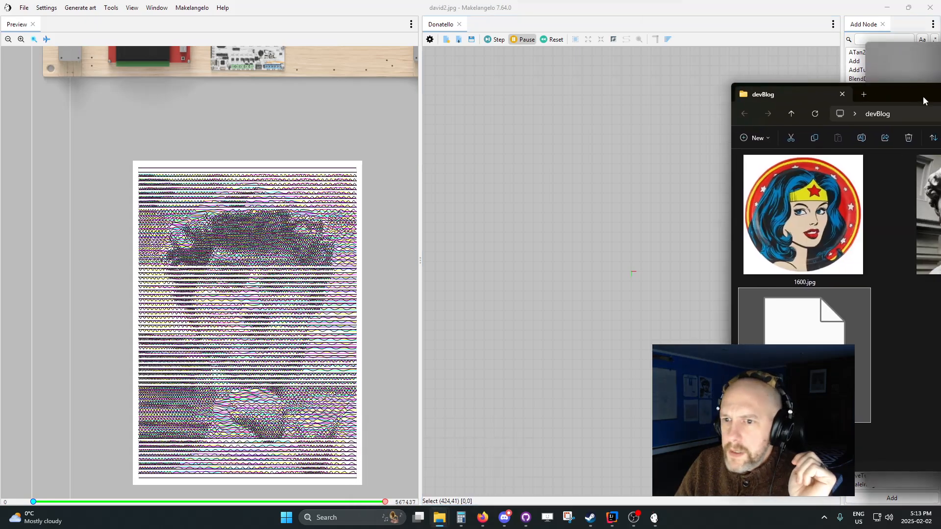
click(842, 94)
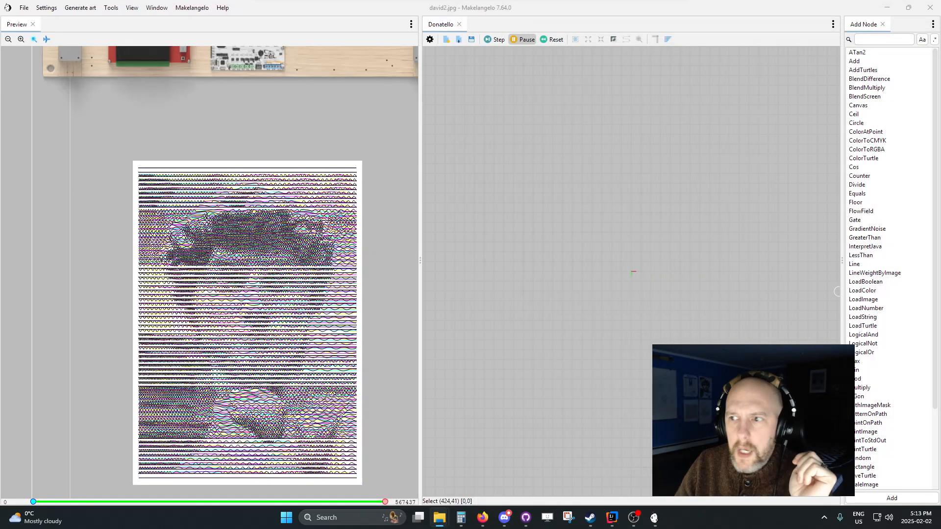
mouse_move(536, 175)
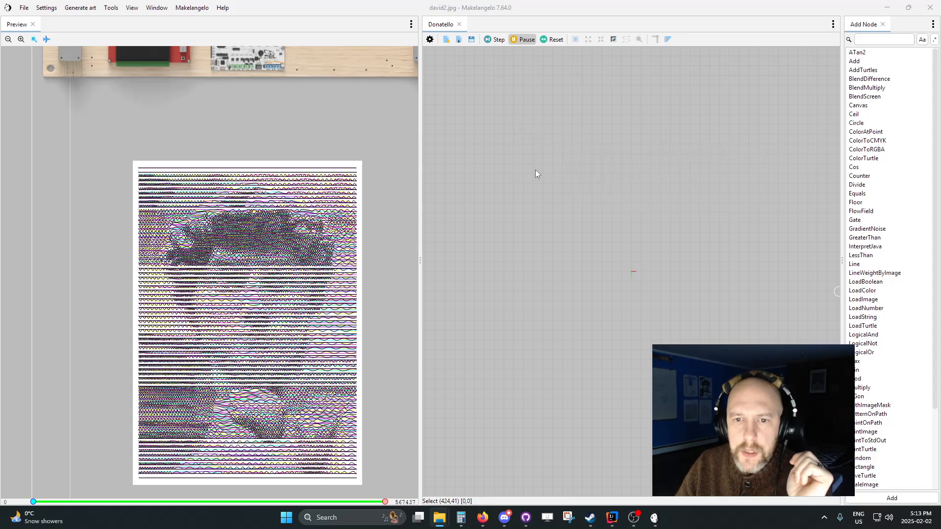
Step: Maximize the Donatello panel holding LoadImage, LoadTurtle and PrintTurtle nodes
double_click(862, 299)
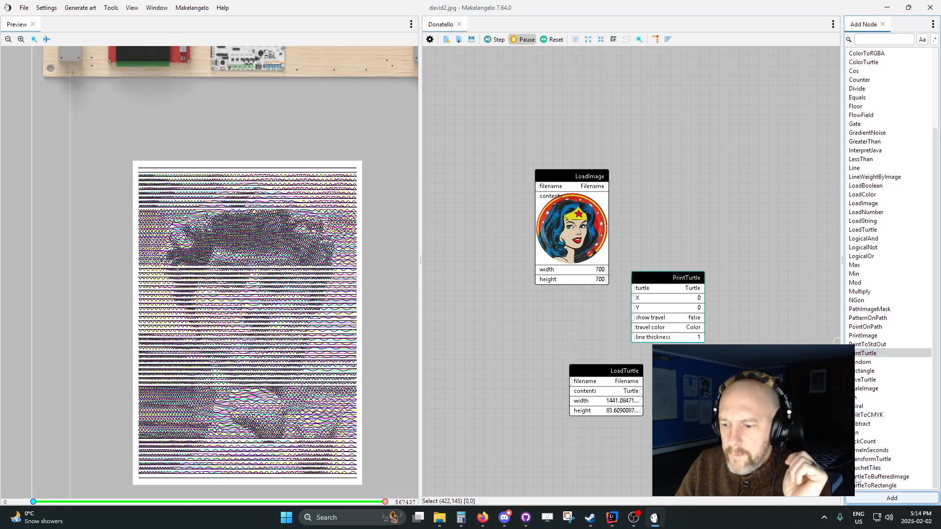
mouse_move(630, 288)
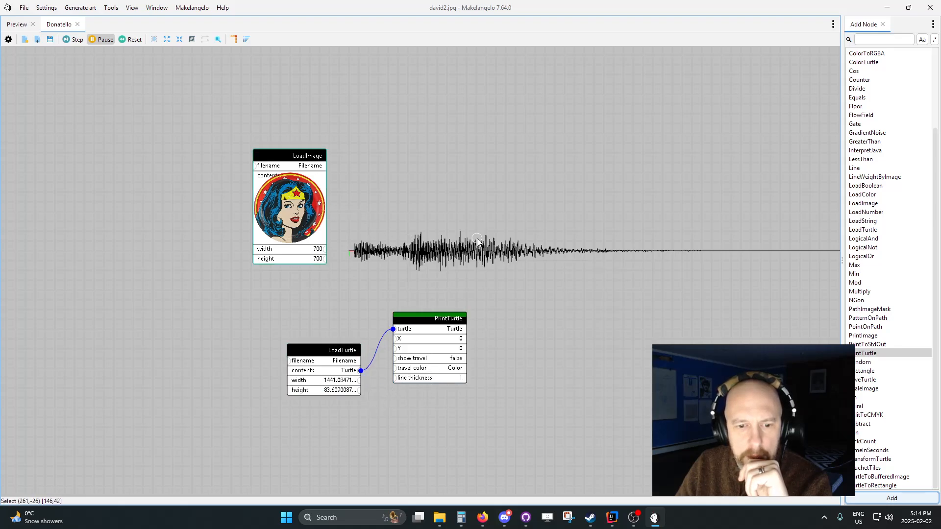
mouse_move(389, 182)
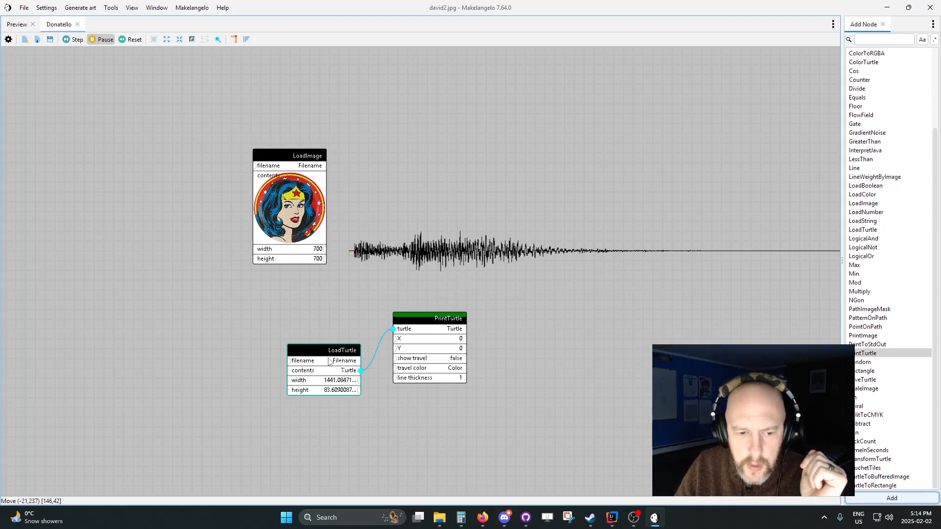
mouse_move(507, 201)
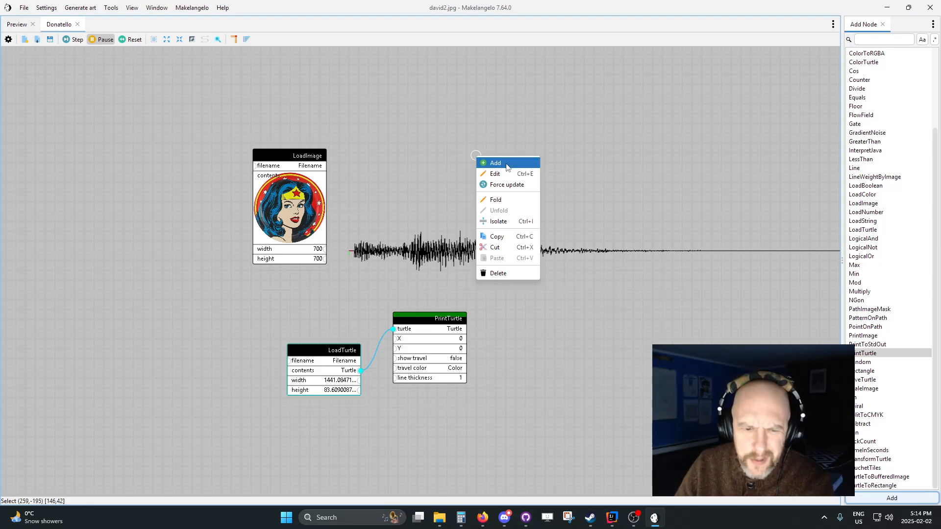
mouse_move(494, 174)
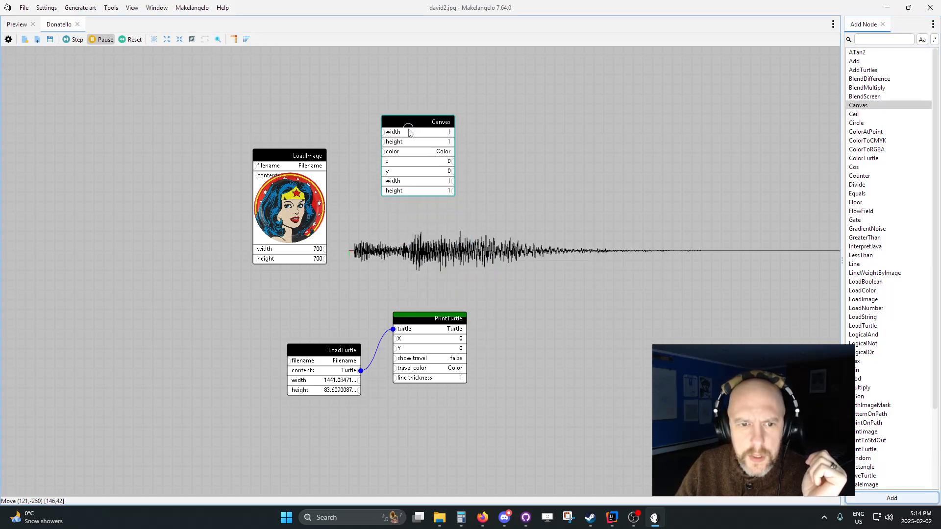
Step: Set the Canvas node to 420 wide by 583 high
double_click(418, 122)
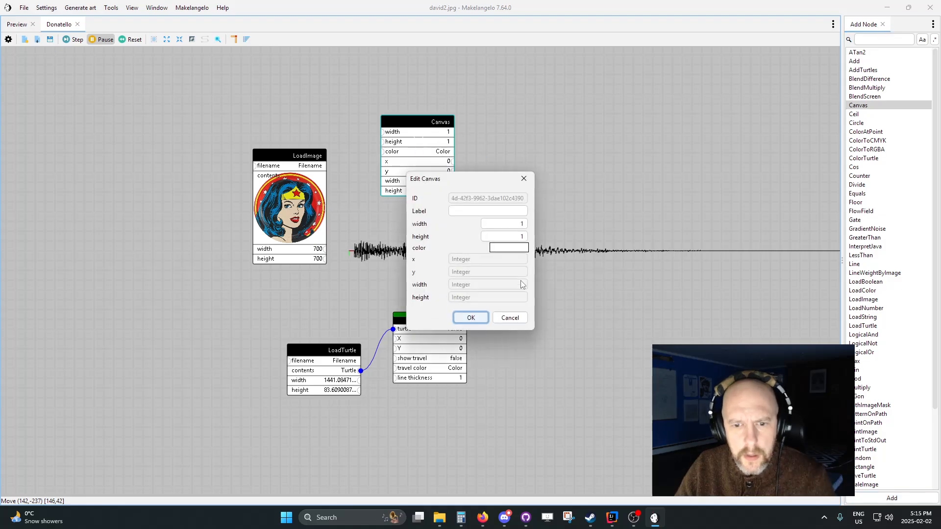
text(420)
text(583)
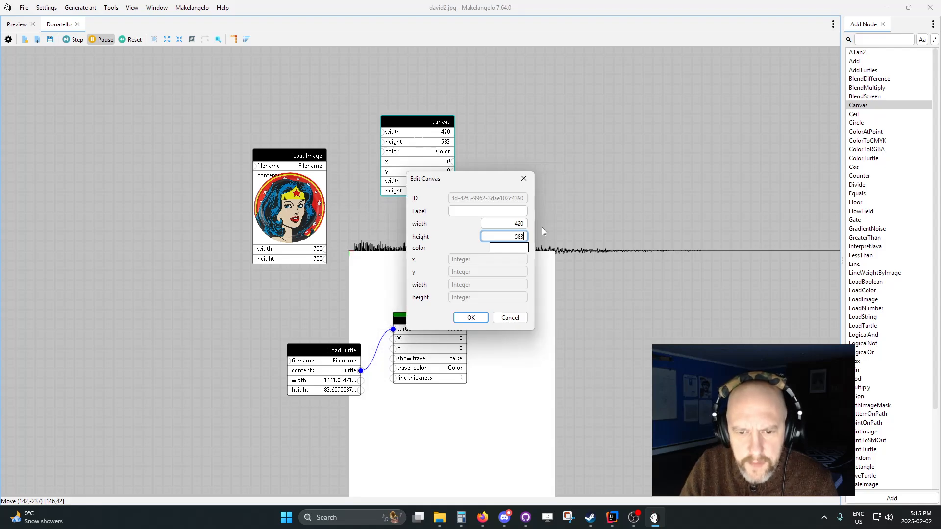
click(471, 318)
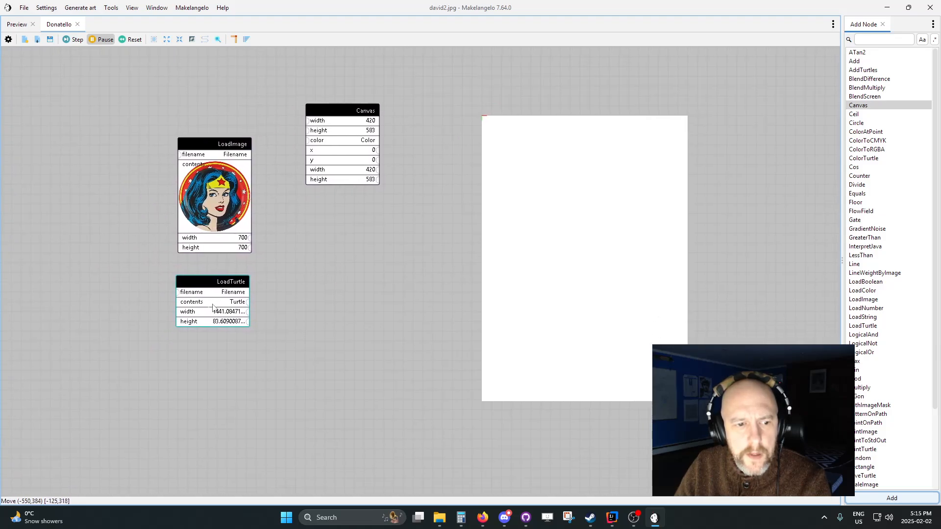
Step: Add a PrintTurtle node to the graph after checking the LoadTurtle settings
double_click(212, 301)
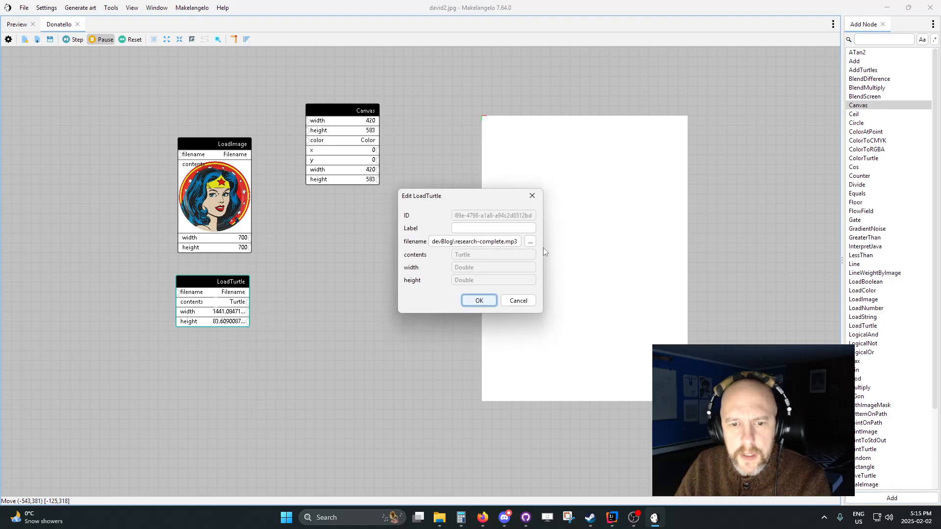
click(529, 241)
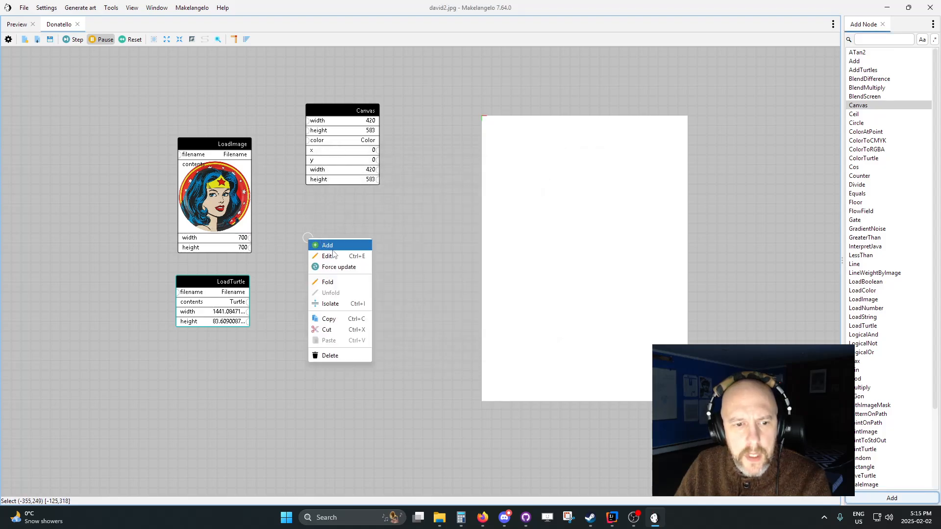
click(328, 245)
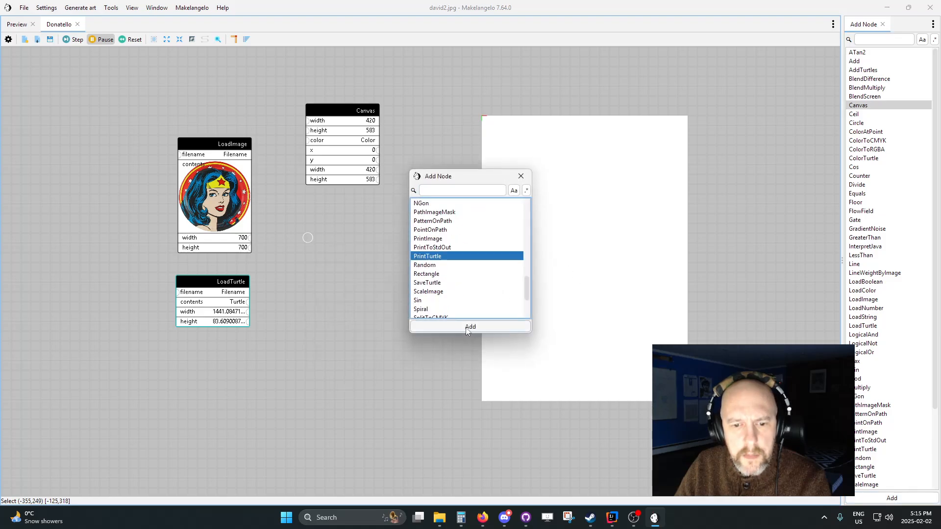
click(470, 327)
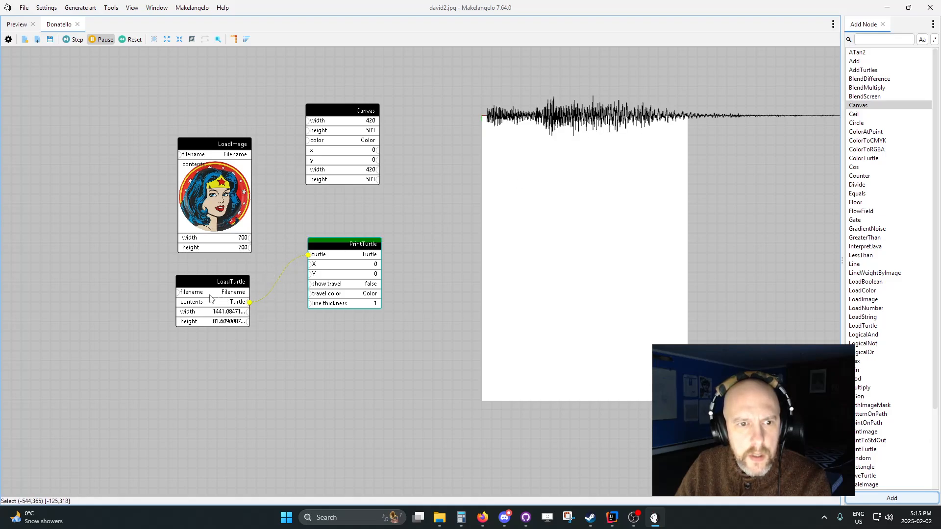
Step: Load spiral-to-corners.dd into the LoadTurtle node and wire it to print
double_click(211, 282)
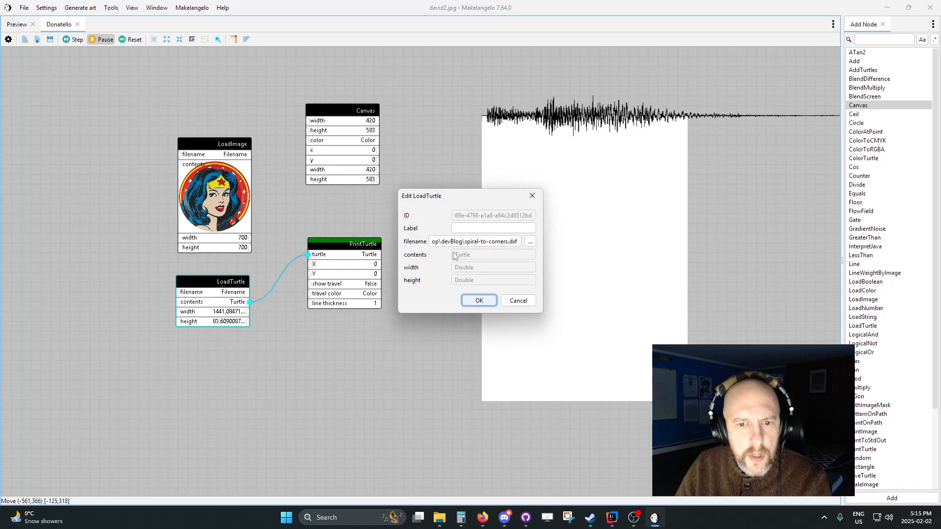
click(528, 241)
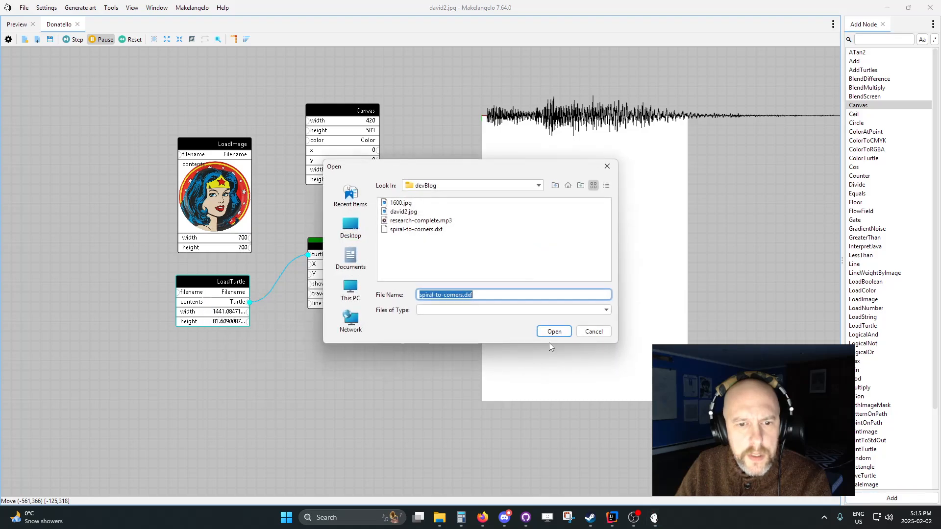
click(553, 332)
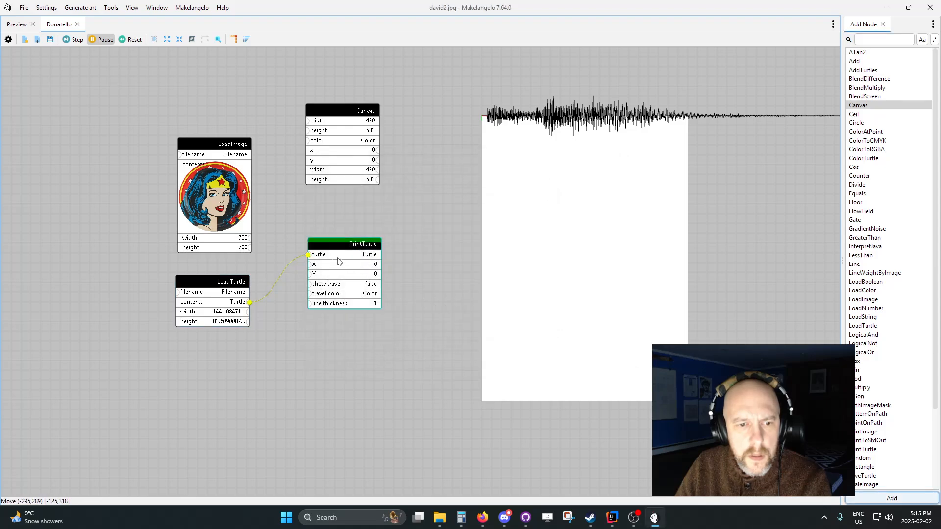
right_click(212, 302)
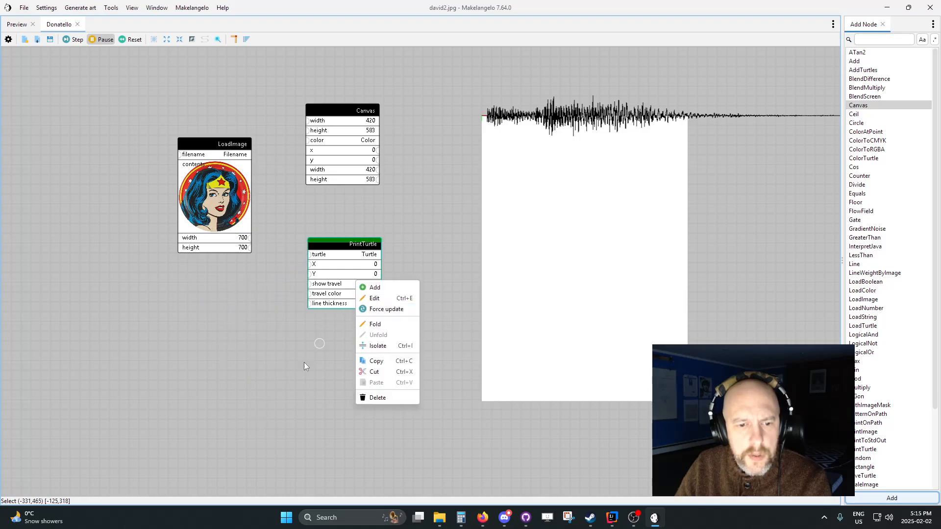
click(305, 365)
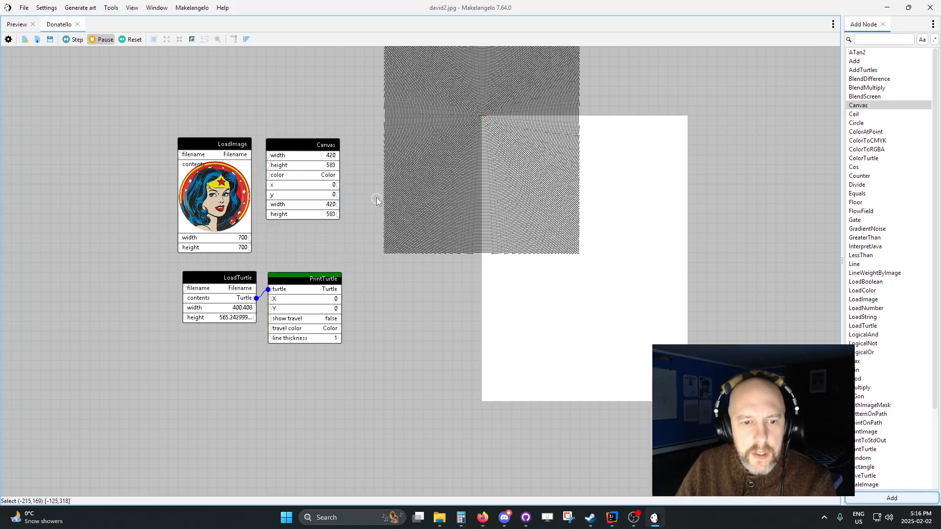
mouse_move(605, 284)
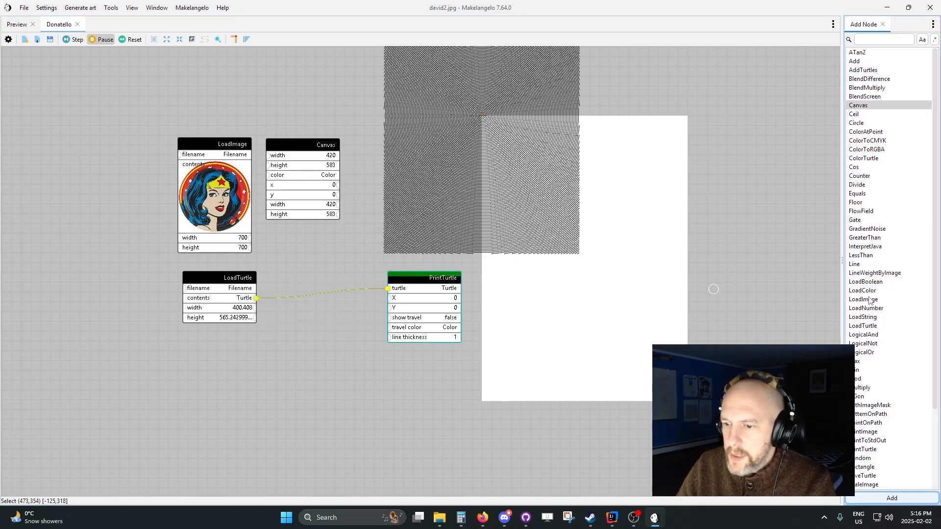
Step: Add a TransformTurtle node and set its translate to 210 by 291.5
scroll(down, 3)
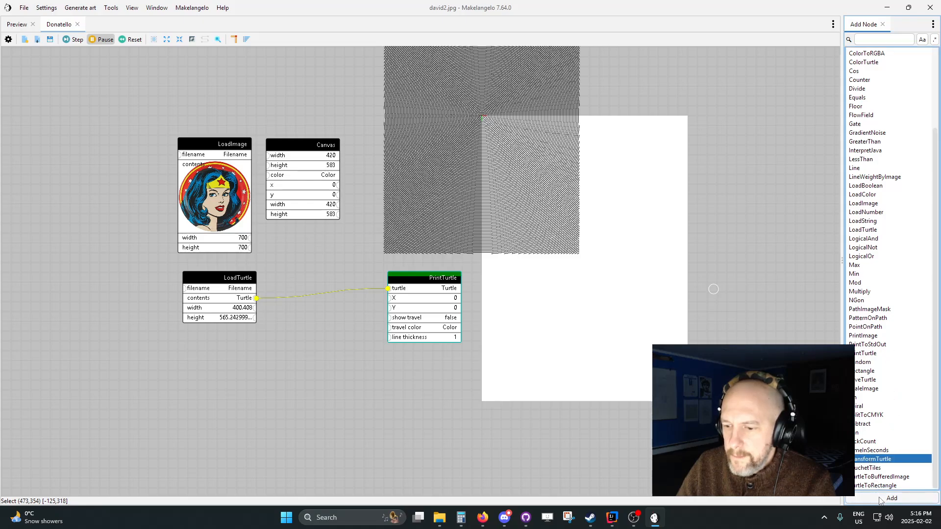
click(891, 498)
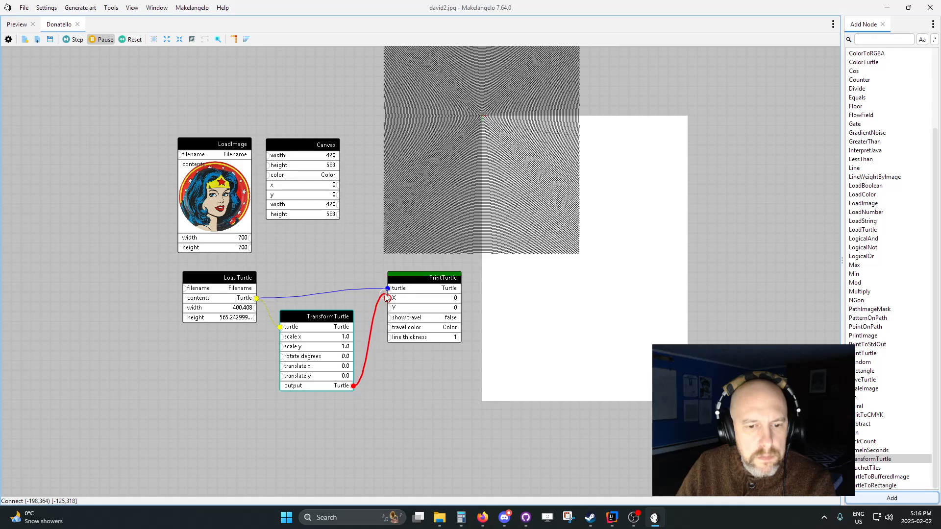
right_click(336, 360)
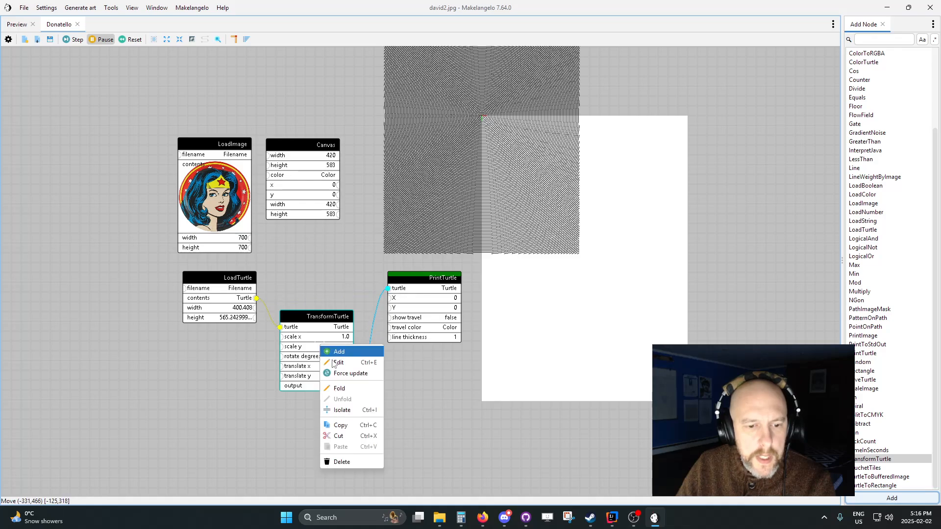
click(338, 363)
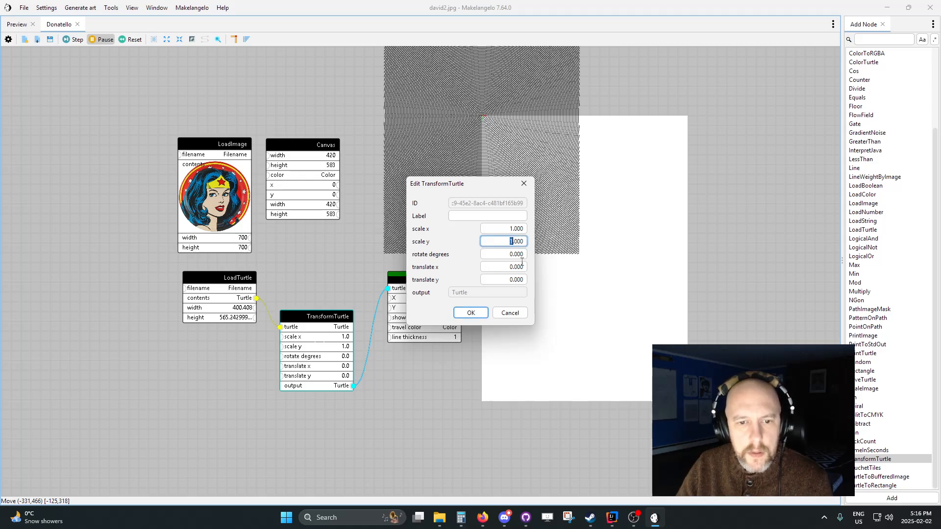
click(503, 267)
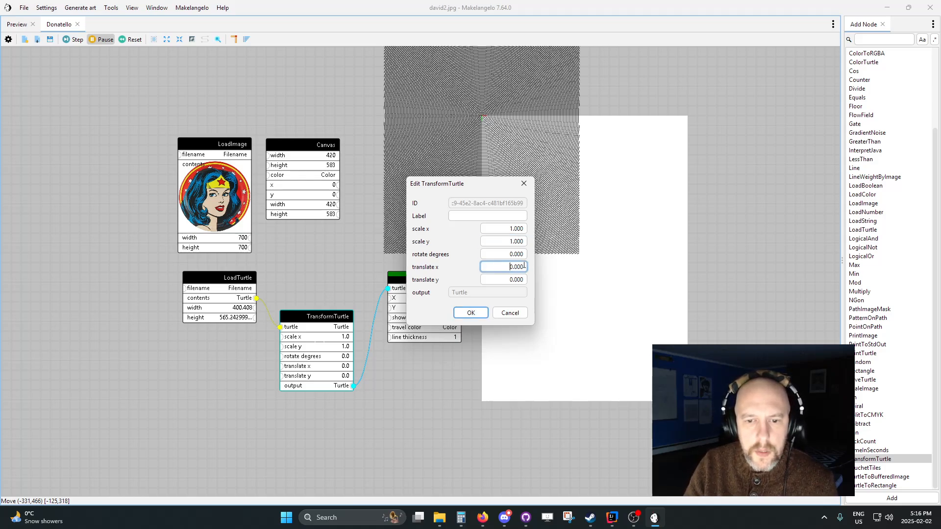
text(210)
click(503, 280)
text(291)
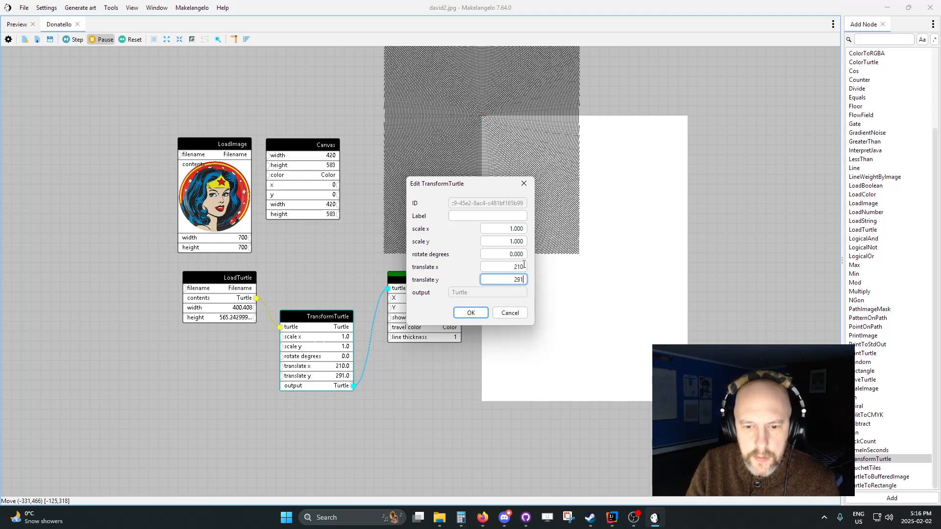
click(470, 313)
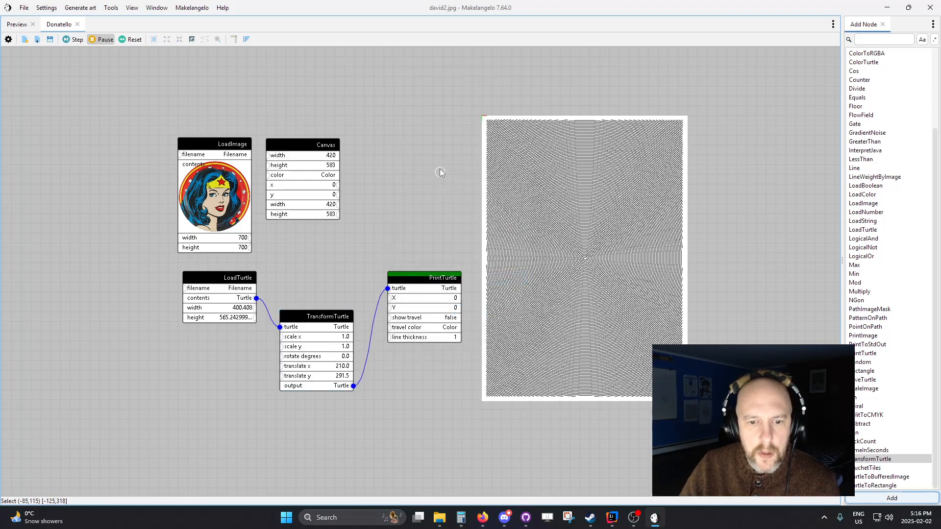
Step: Add a LineWeightByImage node from the Add Node picker
right_click(413, 175)
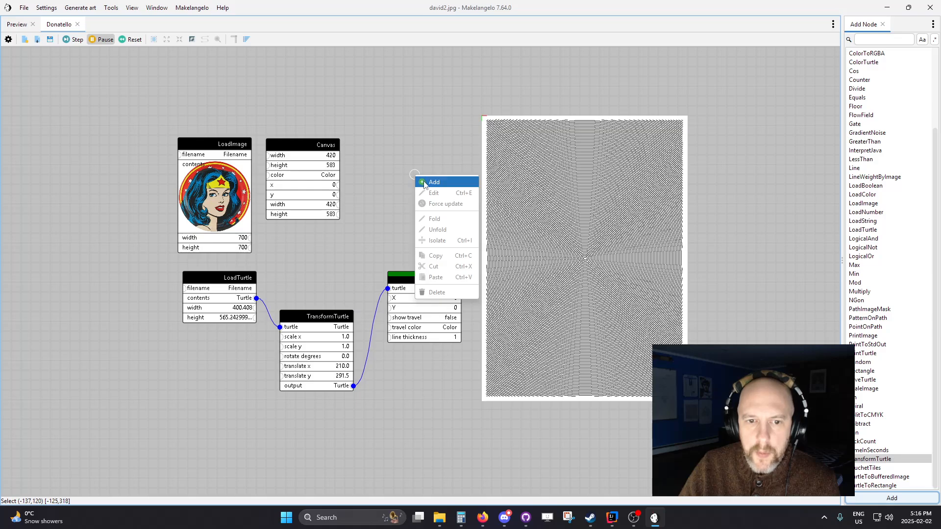
click(433, 181)
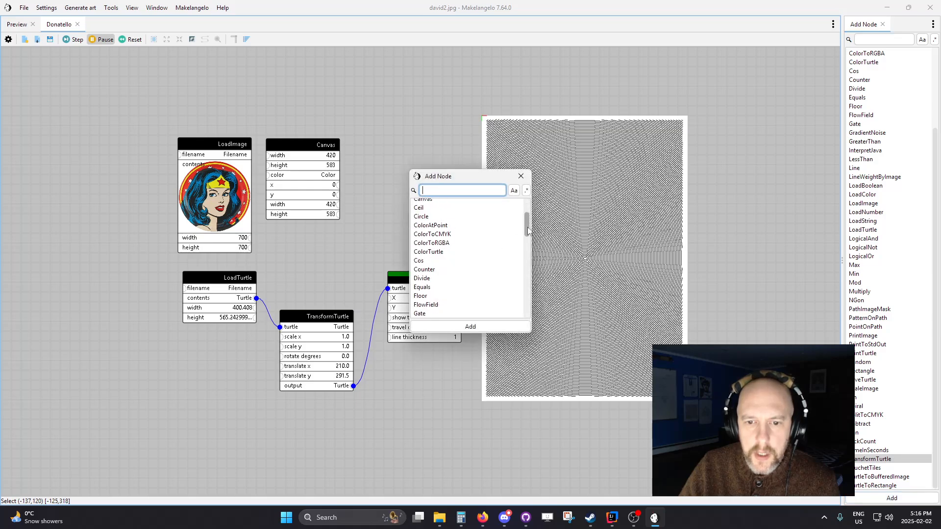
scroll(down, 3)
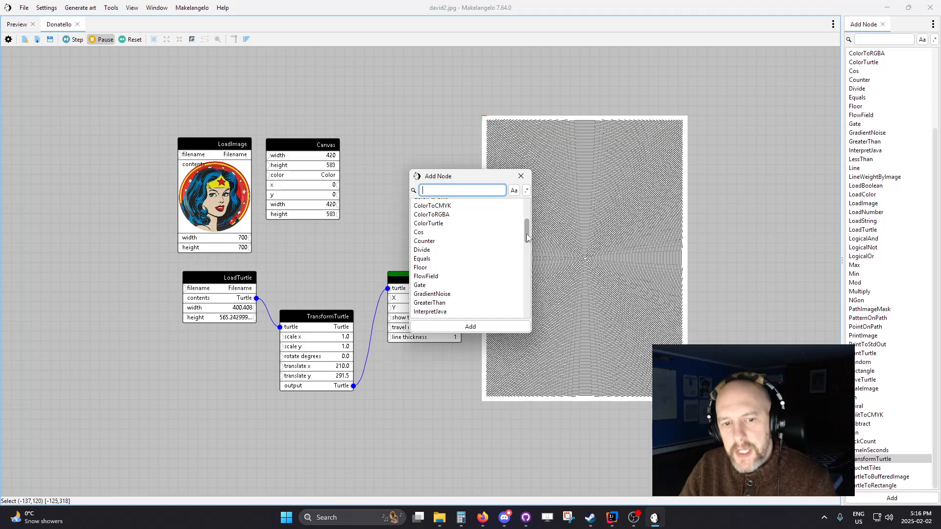
scroll(down, 3)
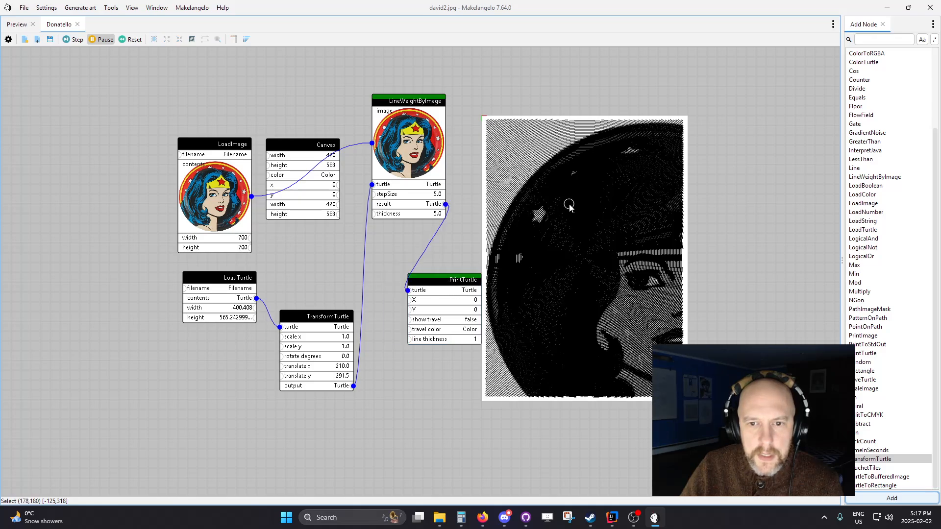
mouse_move(451, 245)
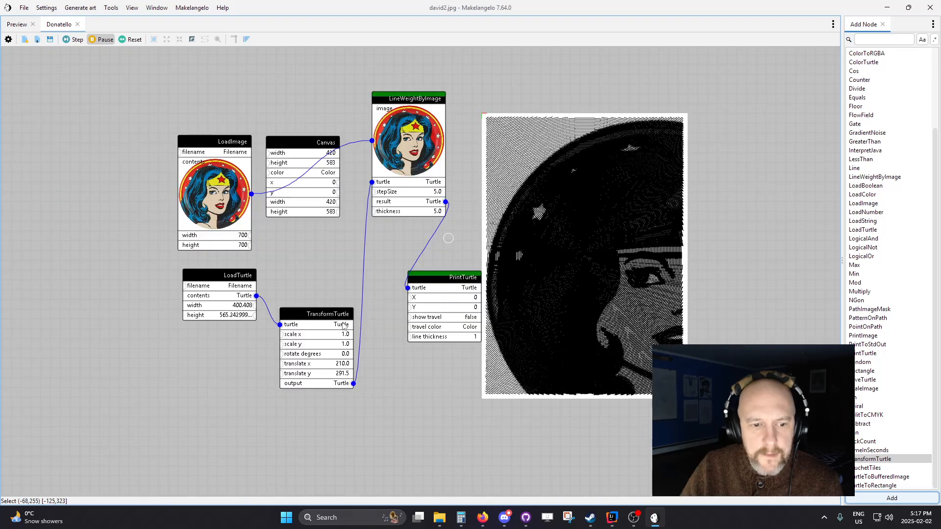
Step: Set the TransformTurtle scale x and y to 3
right_click(342, 324)
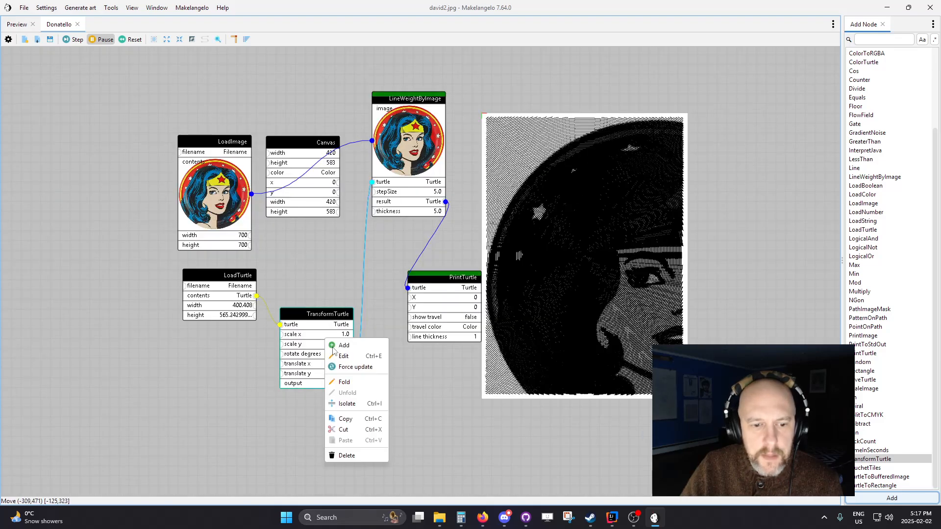
click(344, 356)
text(3)
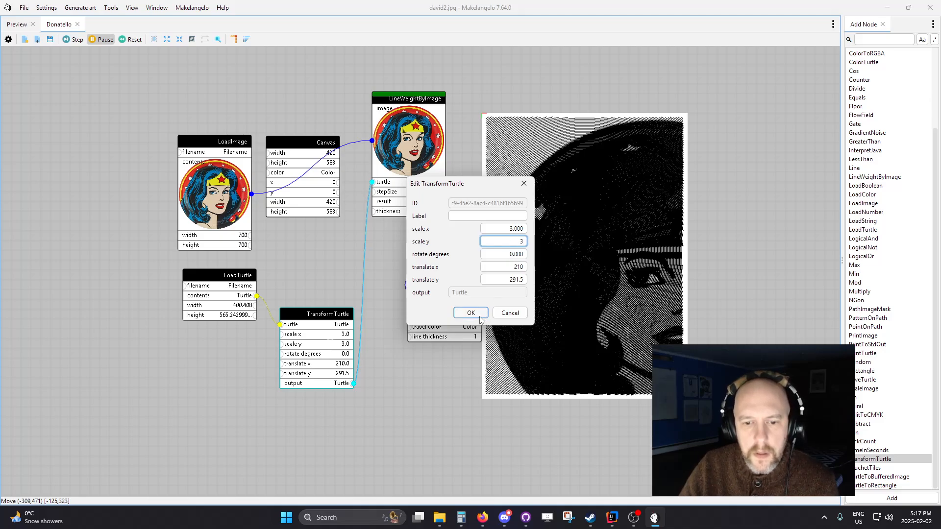
click(471, 312)
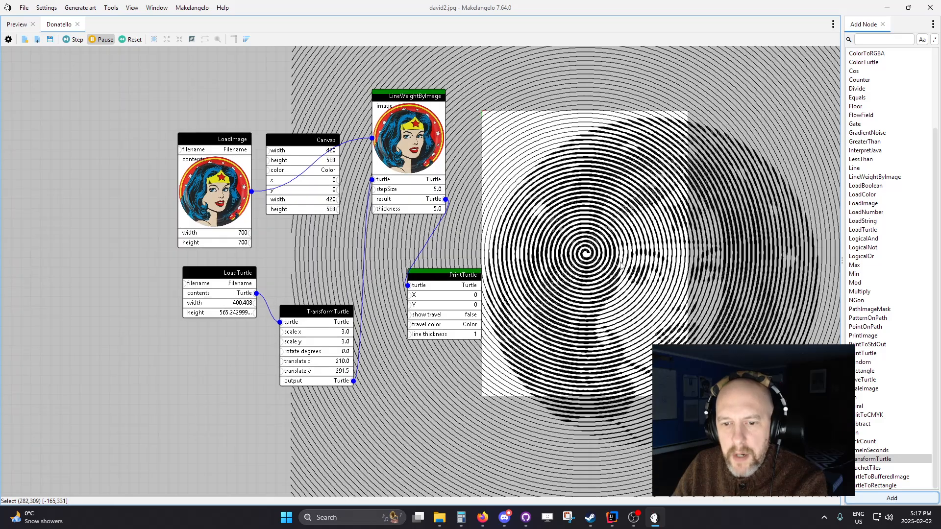
mouse_move(620, 266)
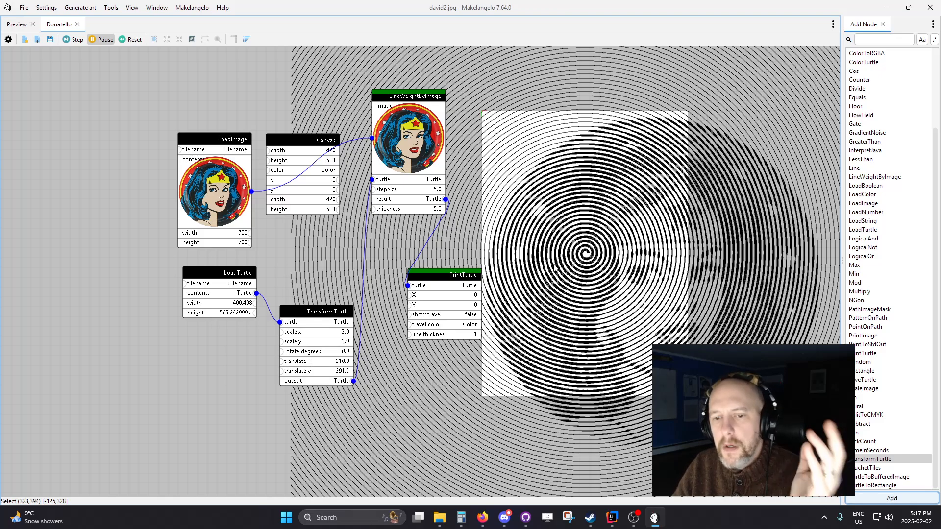
mouse_move(453, 243)
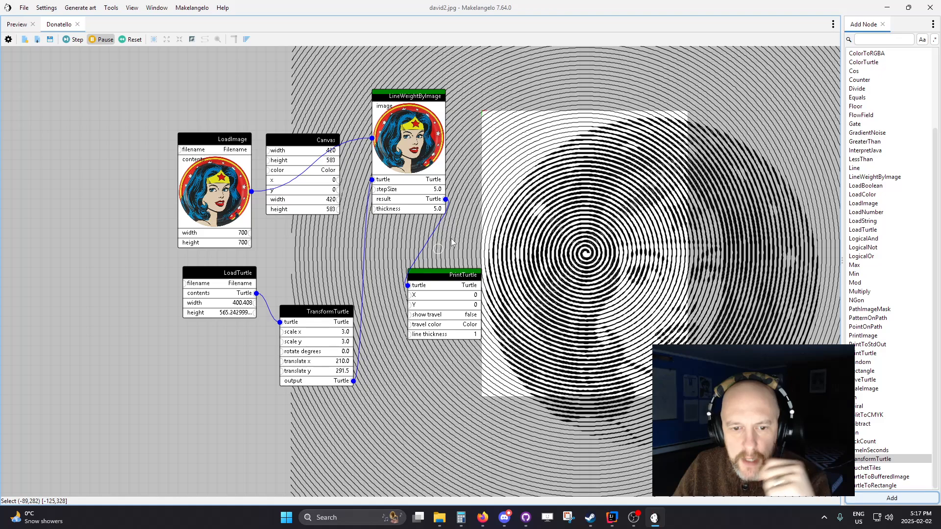
mouse_move(453, 243)
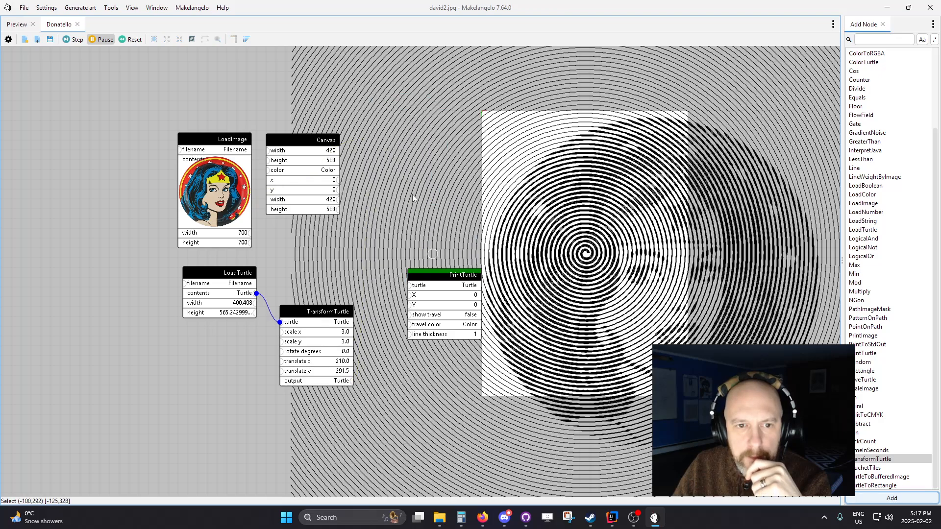
Step: Add a PathImageMask node to mask the spiral by the Wonder Woman image
right_click(414, 198)
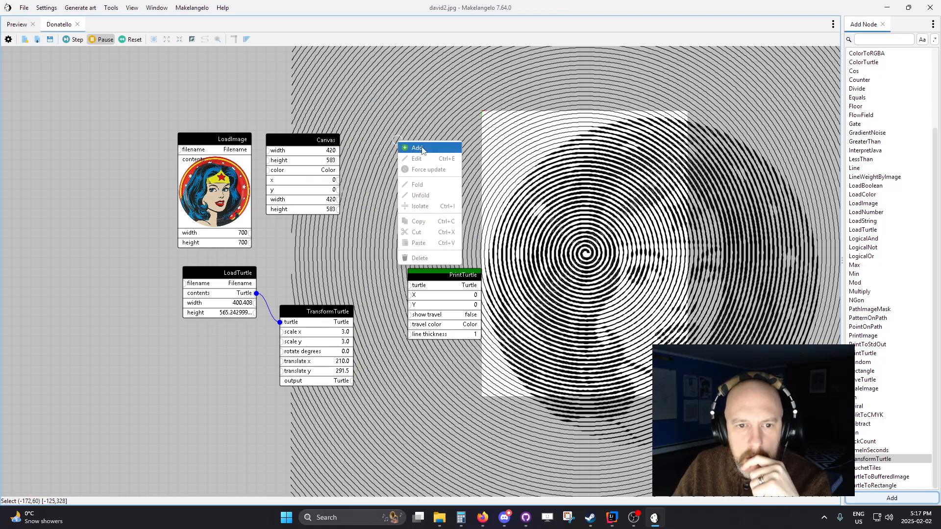
click(418, 148)
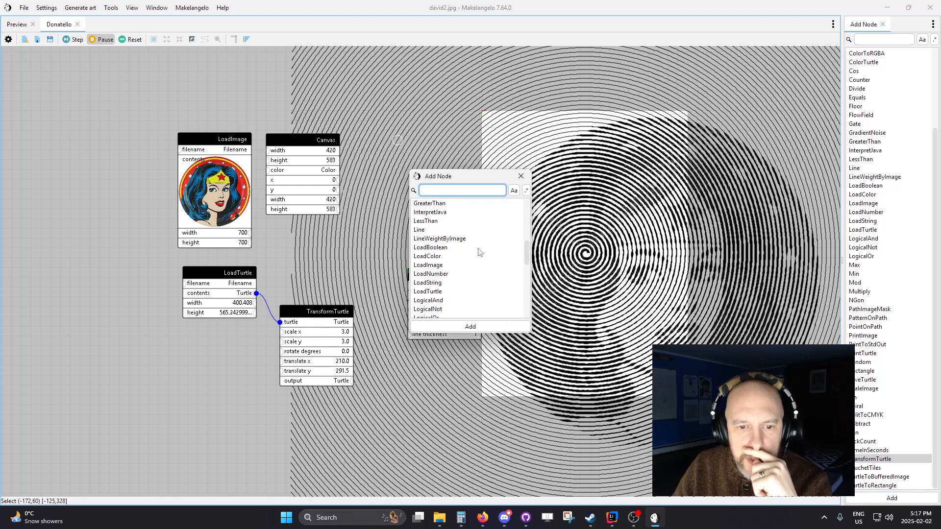
scroll(down, 3)
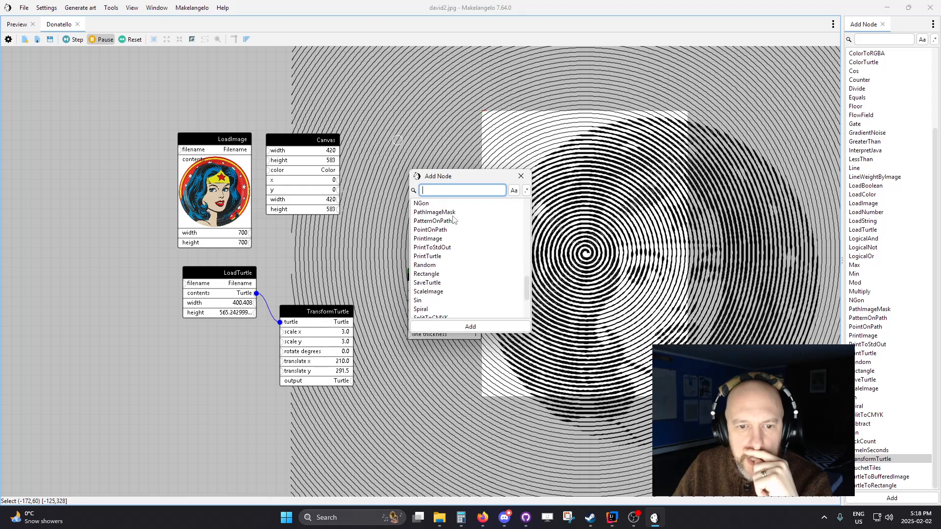
click(470, 326)
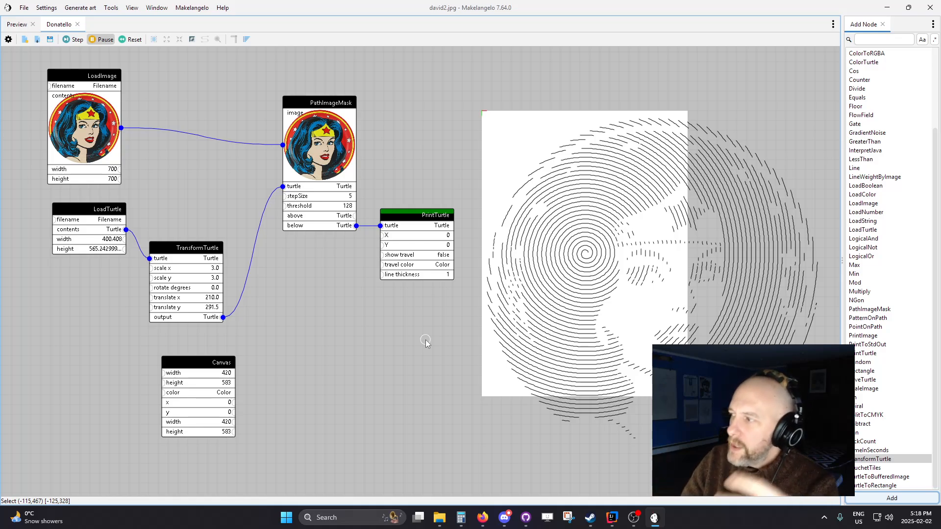
mouse_move(385, 332)
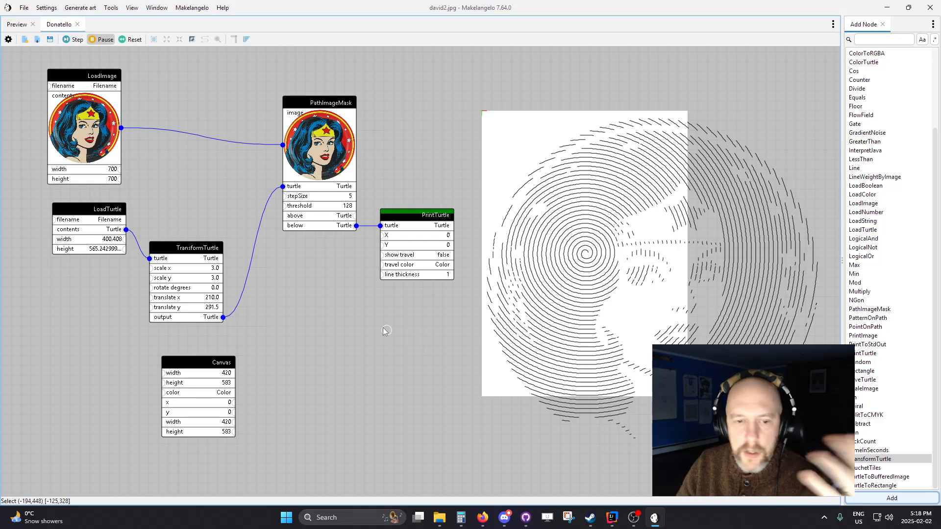
mouse_move(383, 324)
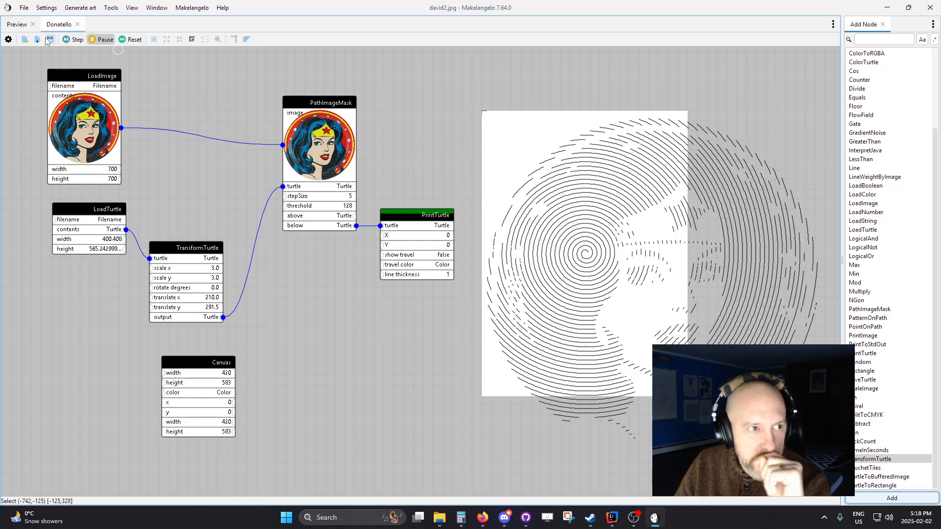
mouse_move(38, 39)
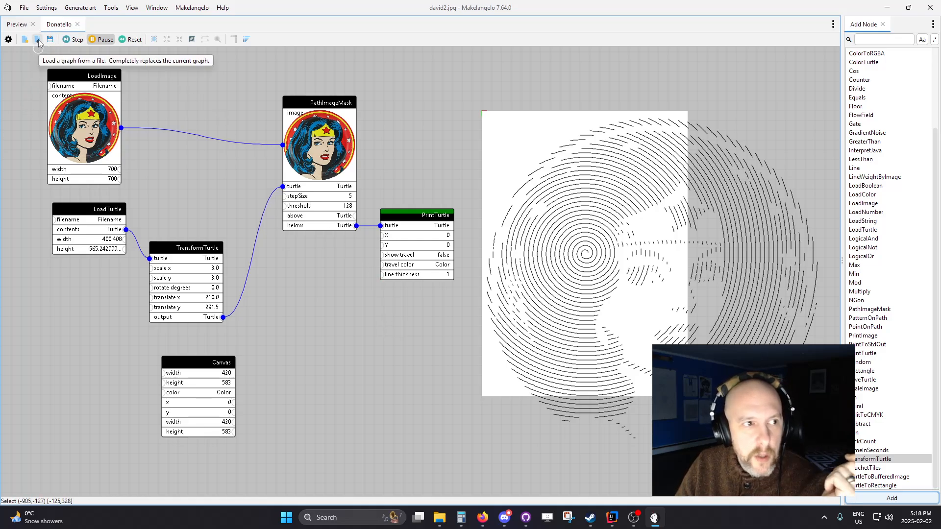
mouse_move(508, 288)
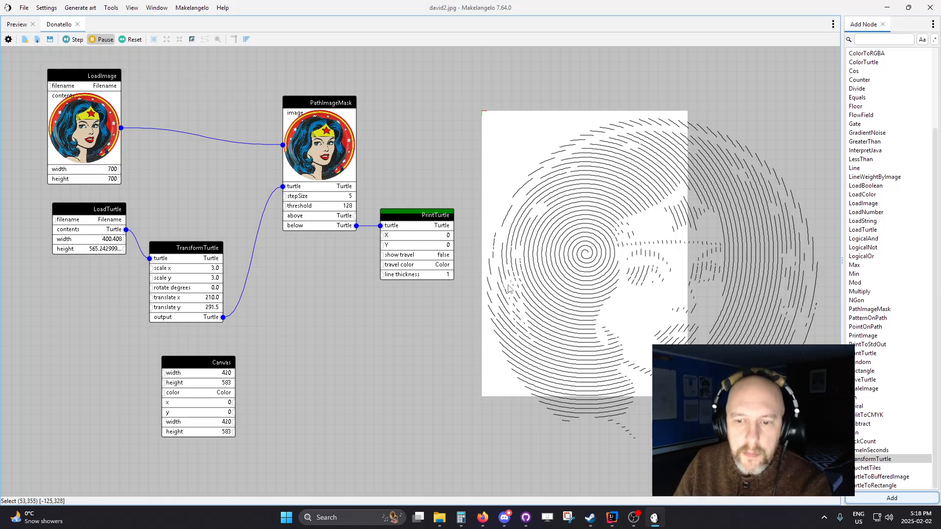
mouse_move(381, 294)
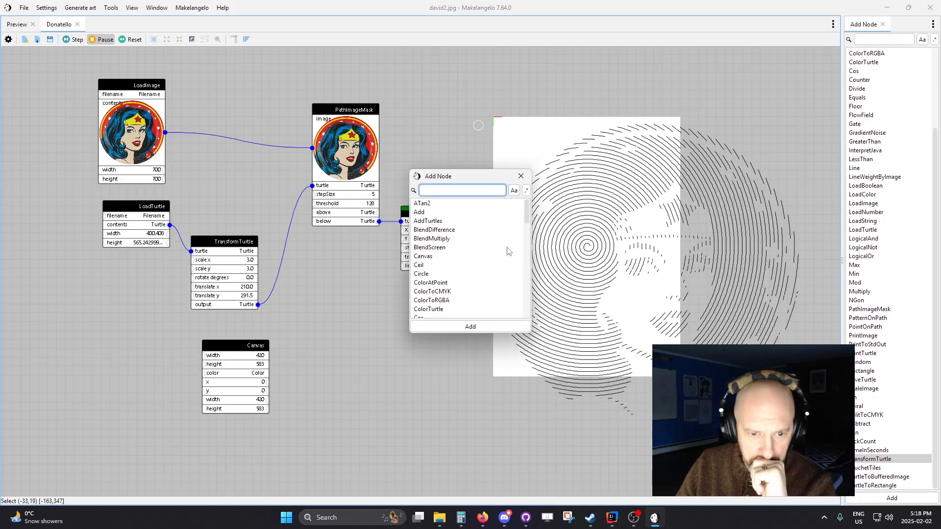
Step: Add a LineWeightByImage node taking the masked spiral and the Wonder Woman image
scroll(down, 3)
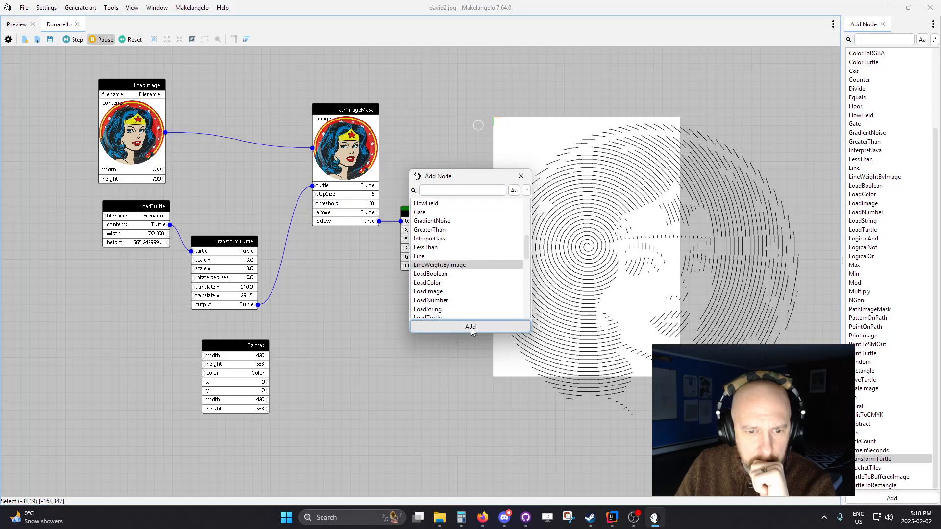
click(470, 326)
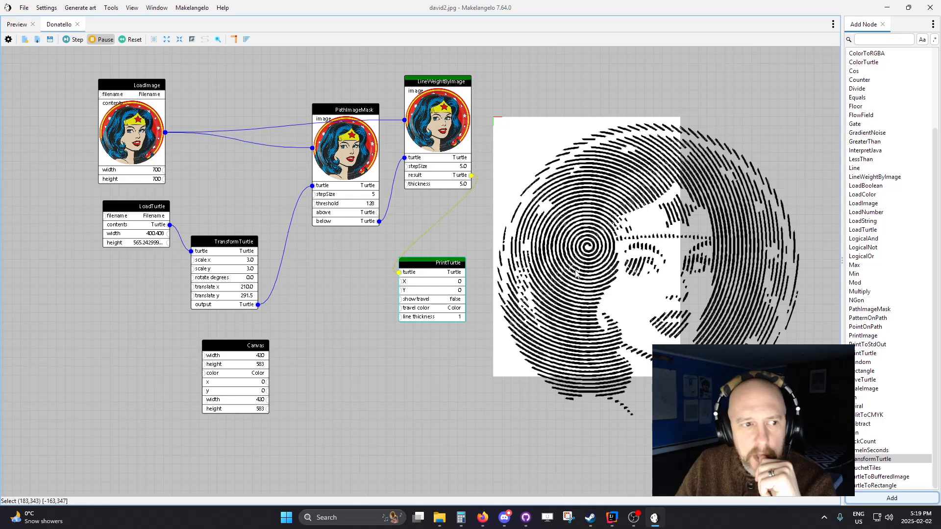
mouse_move(449, 195)
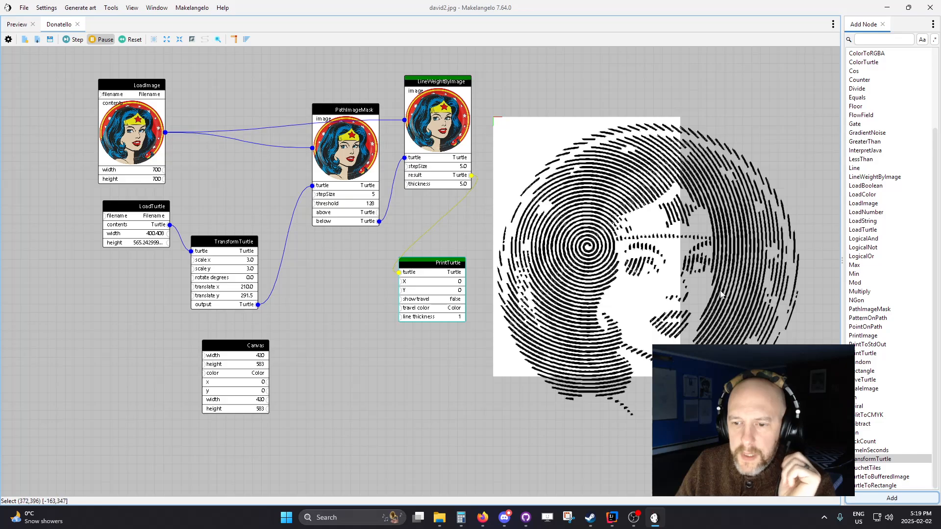
mouse_move(715, 287)
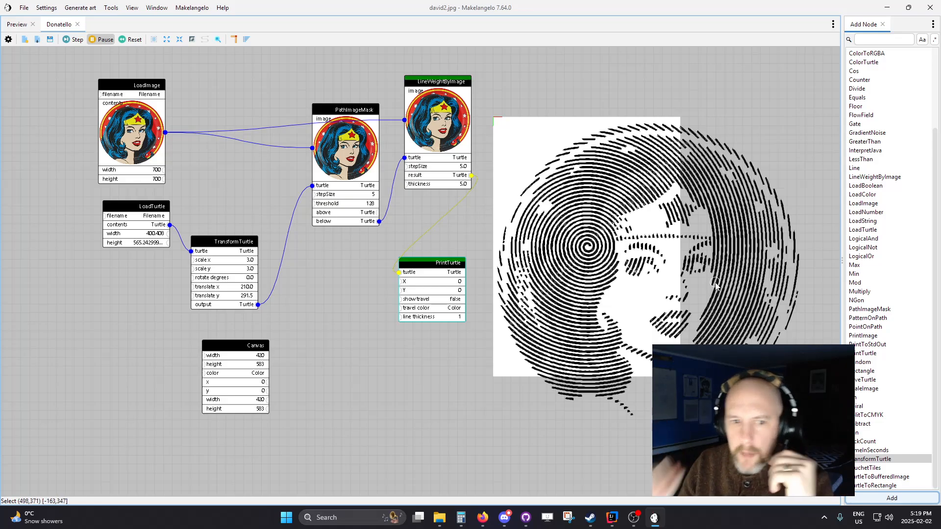
Step: Remove LineWeightByImage and add a PatternOnPath node fed by the masked spiral
right_click(450, 138)
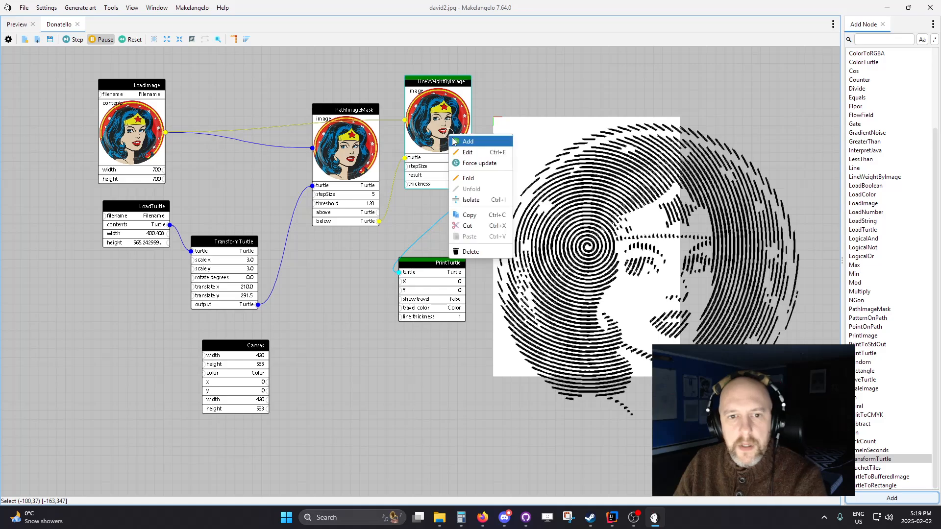
click(470, 252)
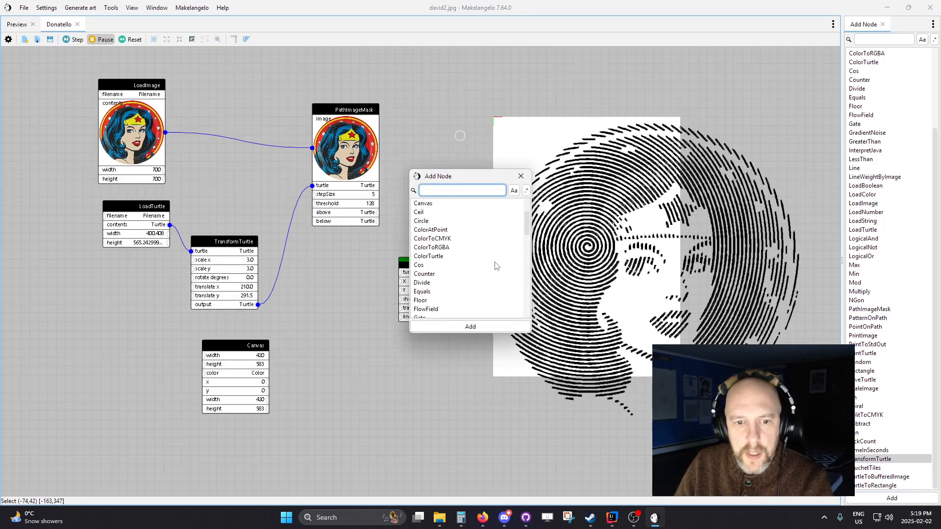
scroll(down, 3)
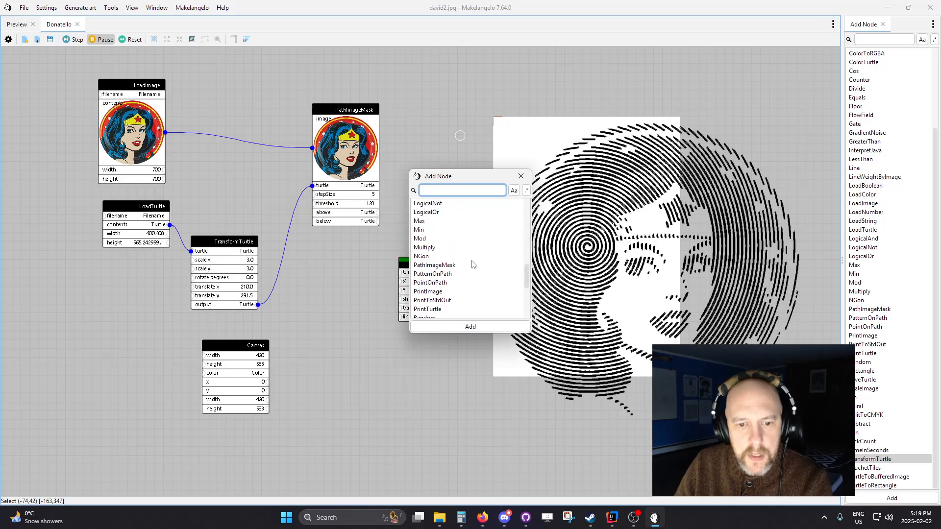
click(432, 274)
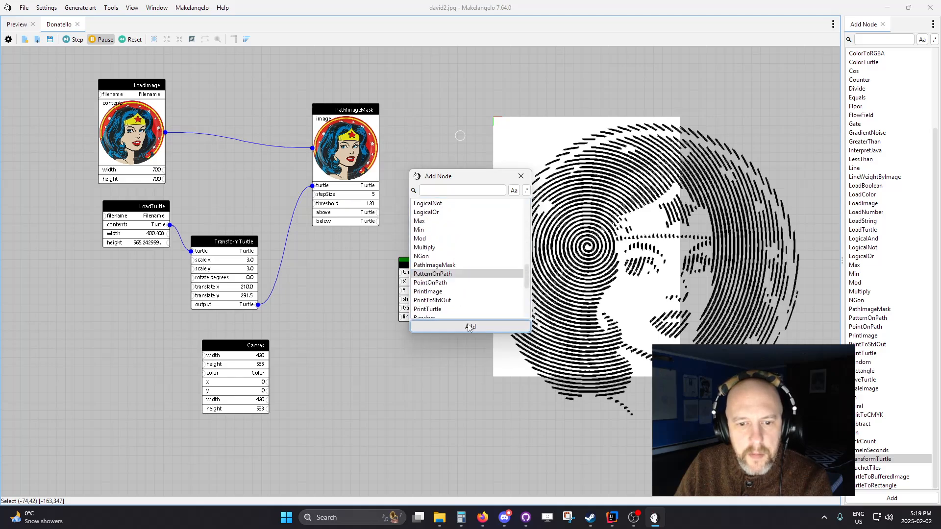
click(469, 325)
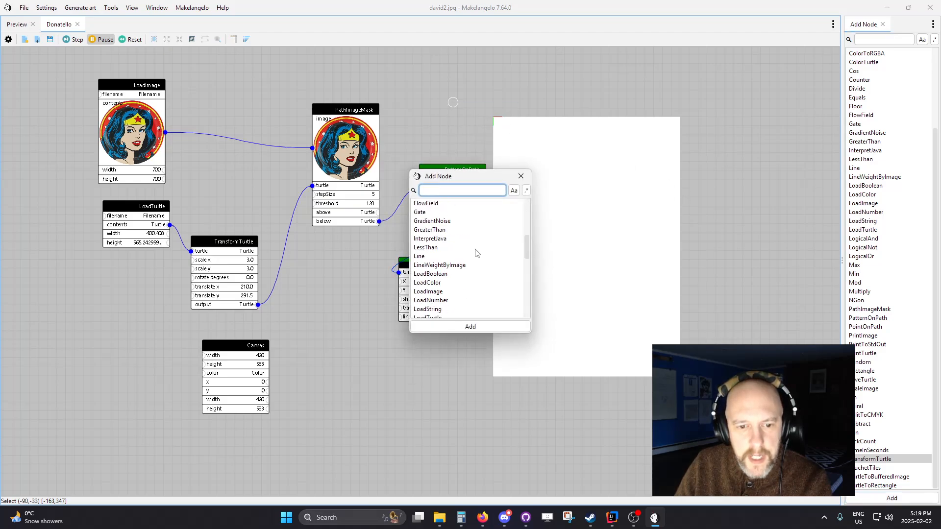
scroll(down, 3)
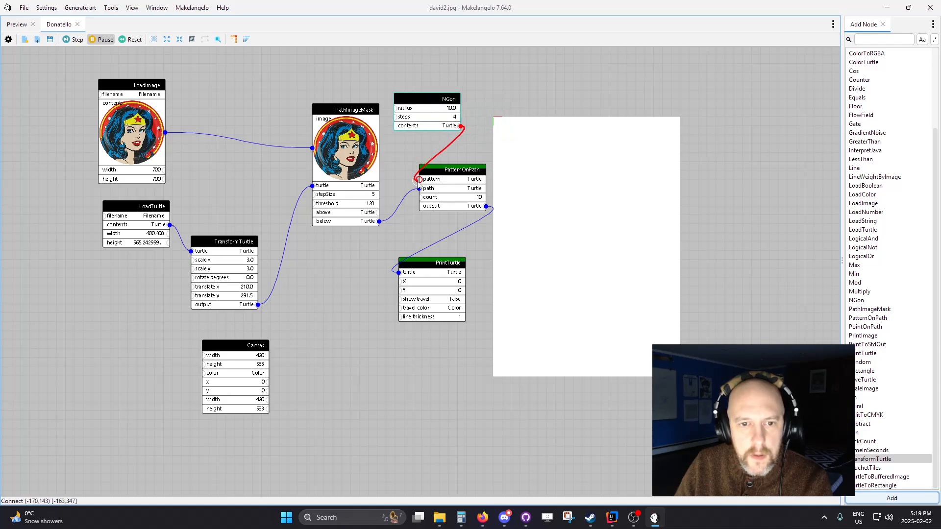
Step: Set the PatternOnPath count to 1000 and try 5 sides on the NGon shape
right_click(450, 189)
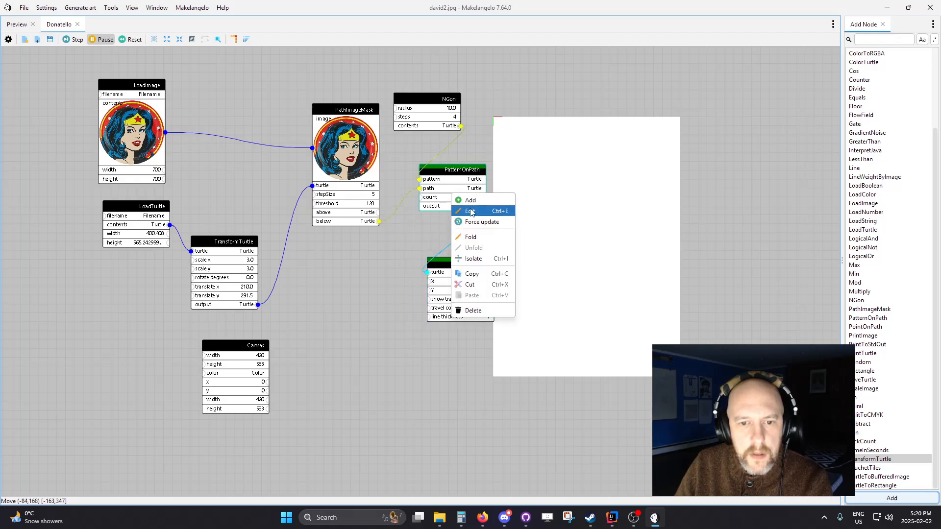
click(470, 211)
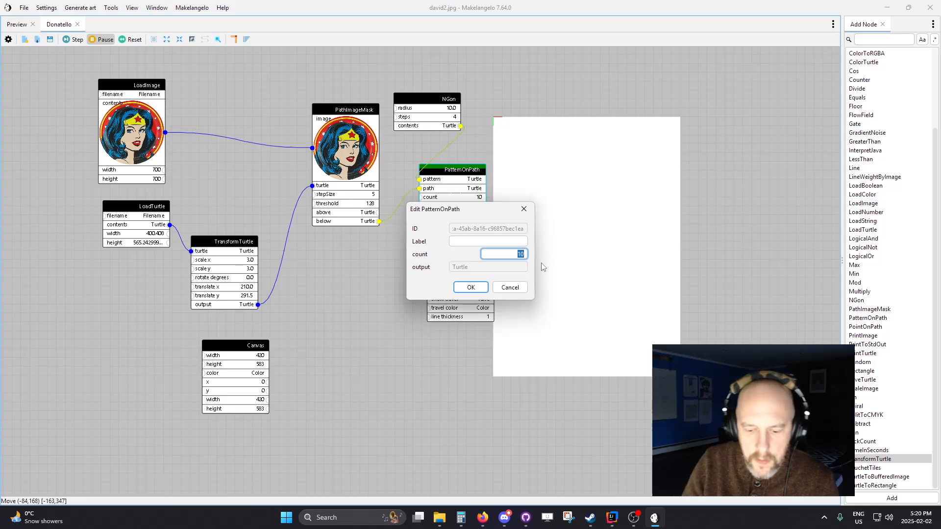
text(1000)
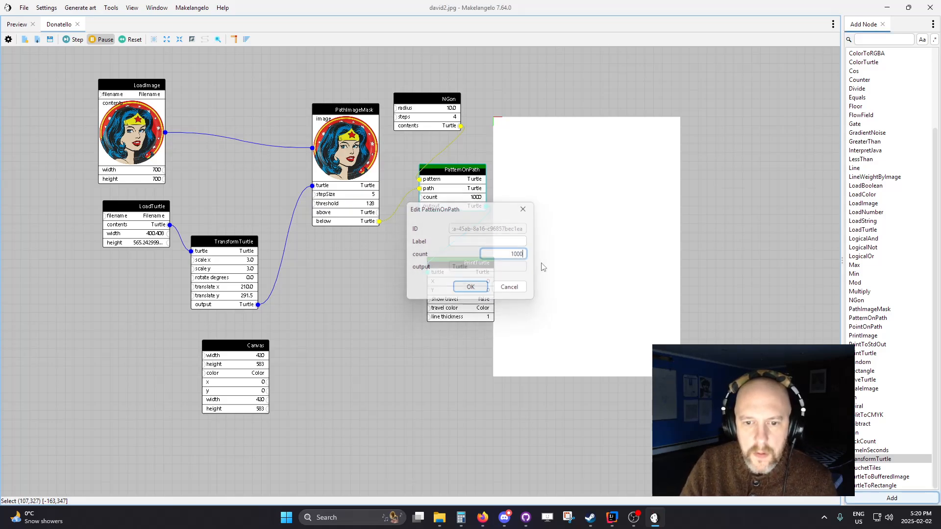
click(470, 286)
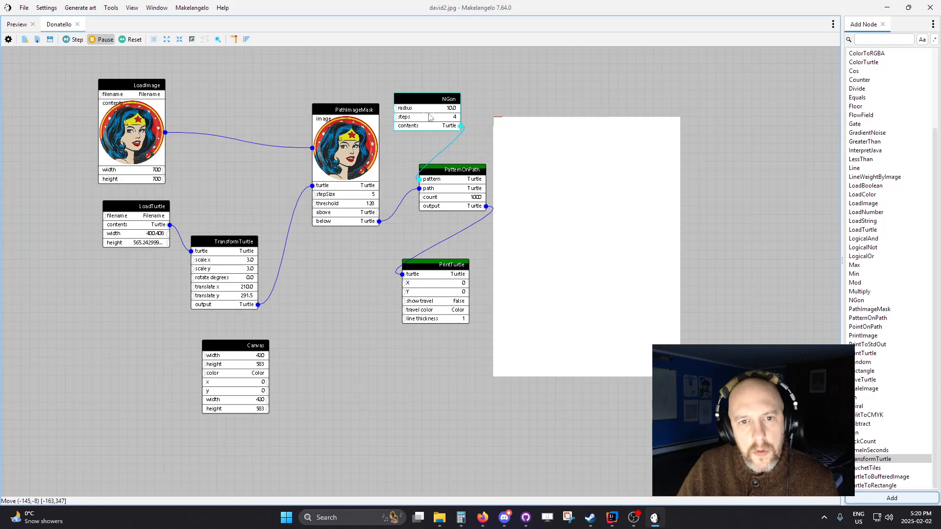
double_click(427, 98)
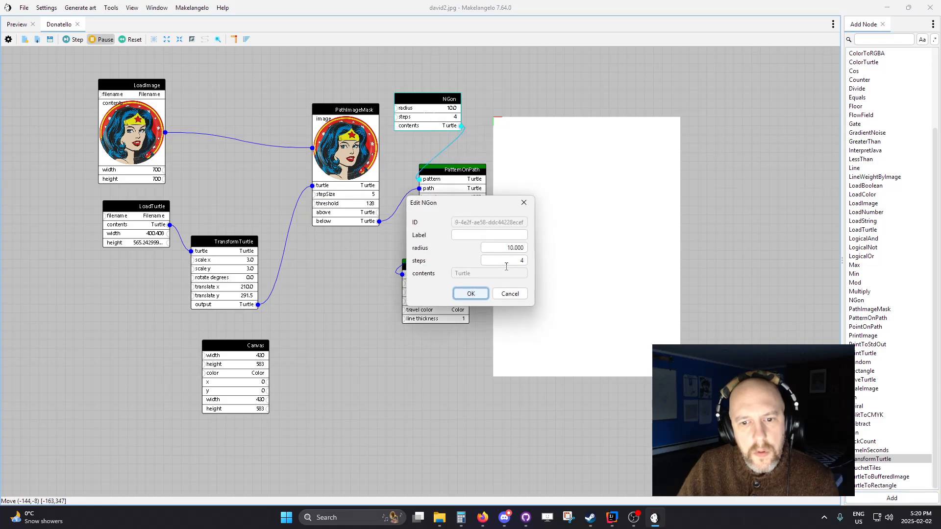
click(471, 293)
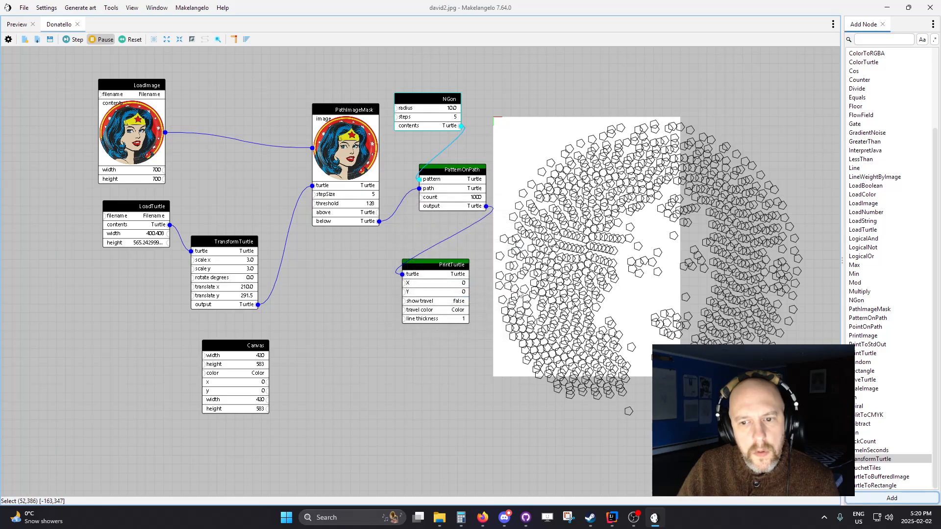
Step: Raise the PatternOnPath count to 2000 and reopen the NGon settings
right_click(427, 126)
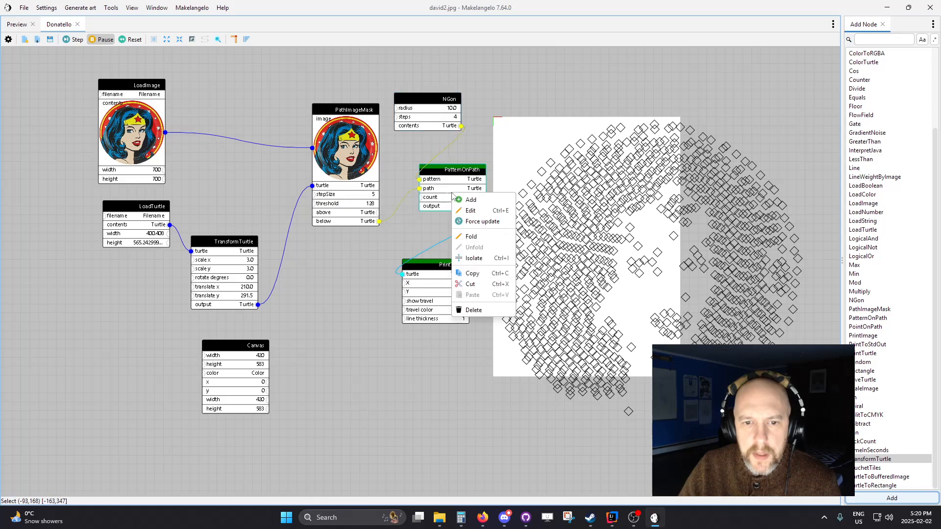
click(471, 210)
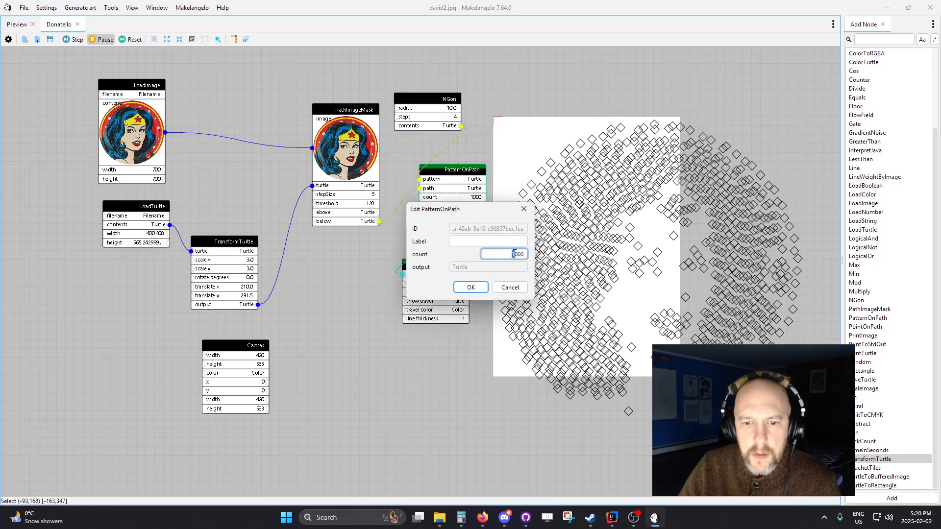
click(470, 287)
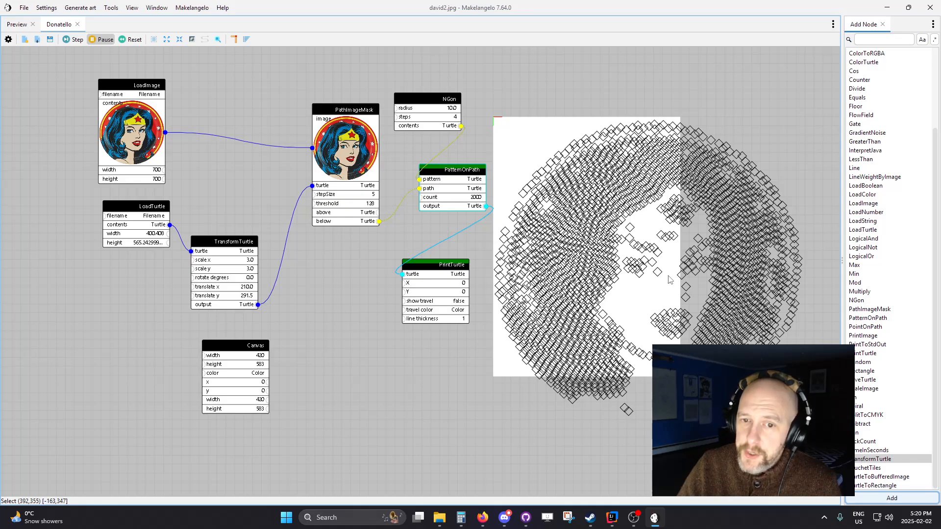
mouse_move(458, 183)
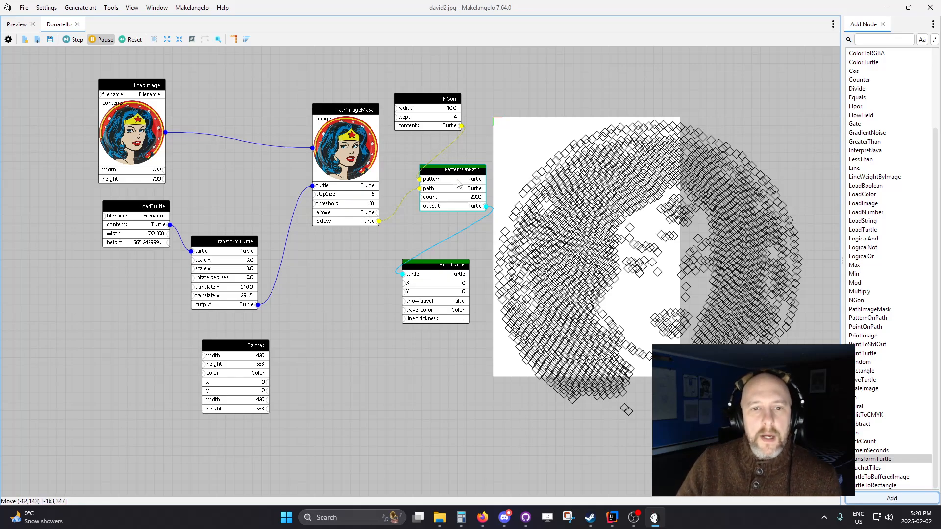
double_click(428, 98)
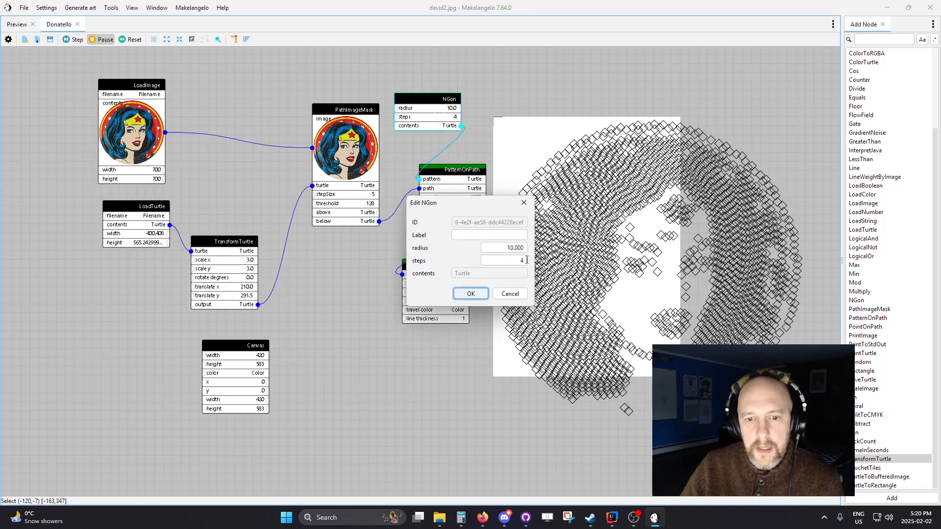
Step: Confirm 5 sides for the NGon so the spiral is drawn in pentagons
click(471, 293)
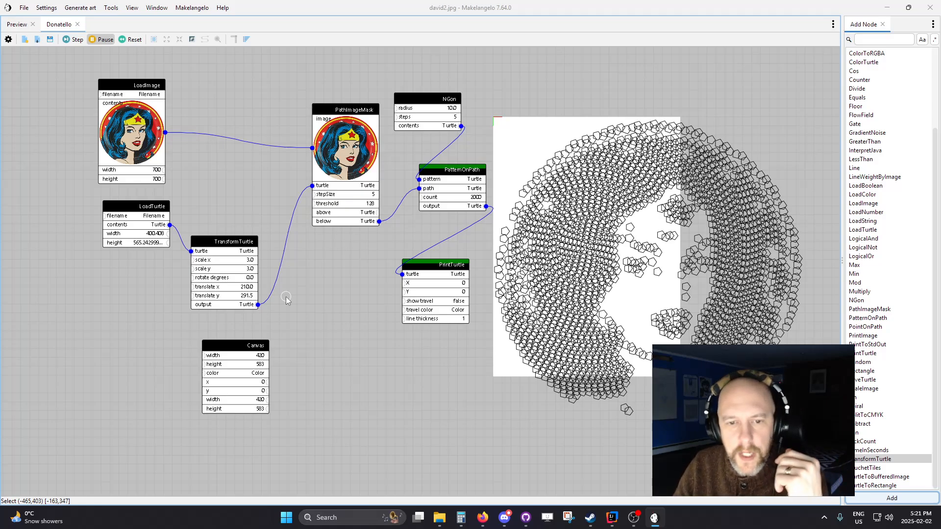
mouse_move(448, 281)
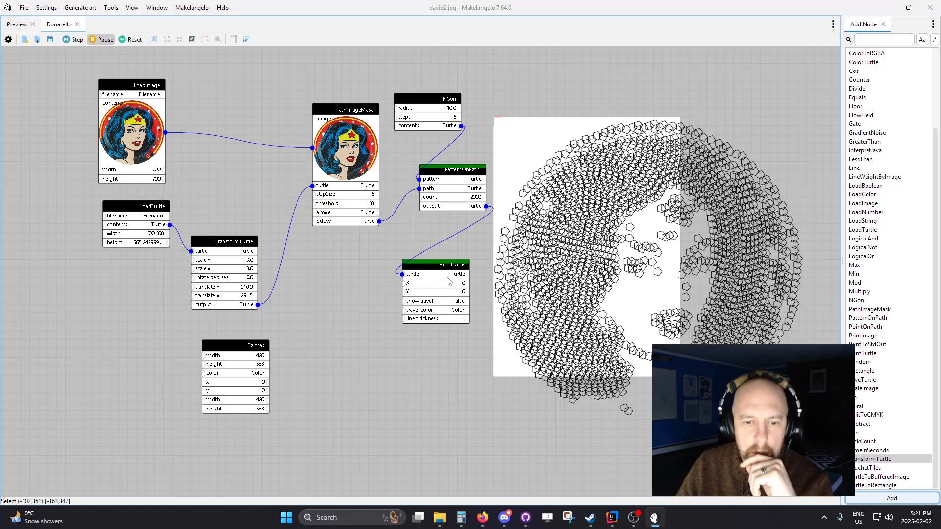
mouse_move(444, 280)
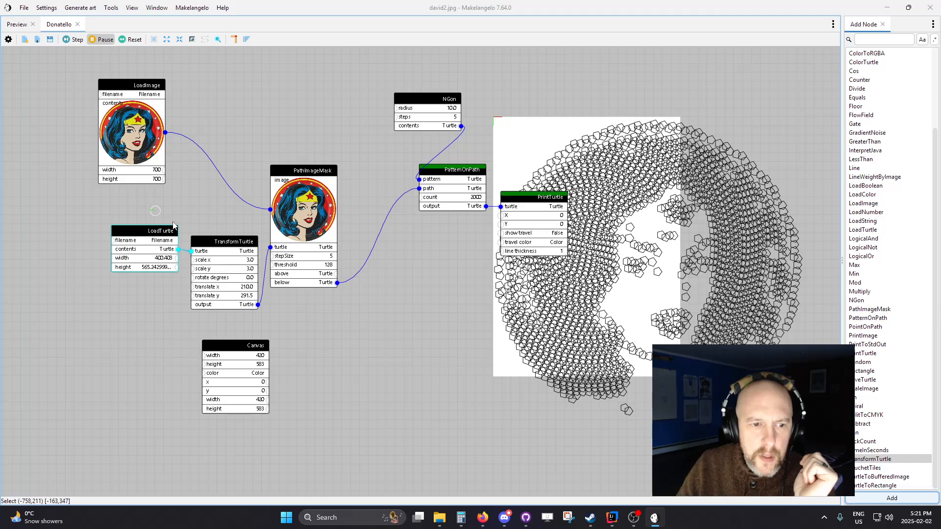
Step: Drag the nodes into one horizontal row from LoadTurtle to PrintTurtle
drag(303, 206, 254, 174)
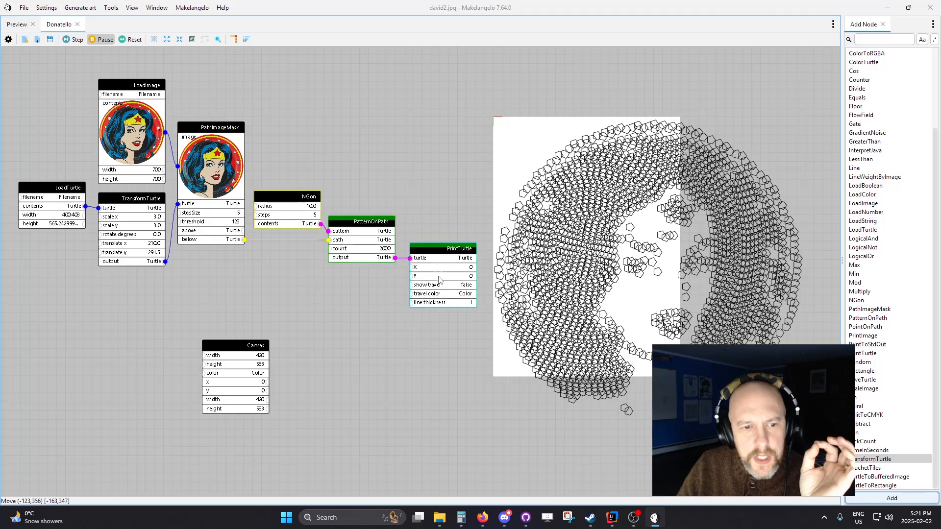
click(322, 304)
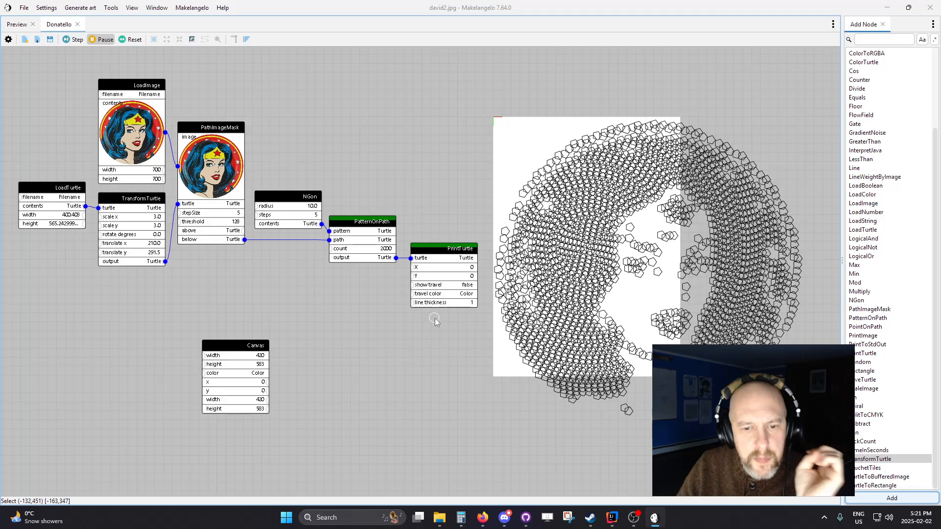
mouse_move(443, 327)
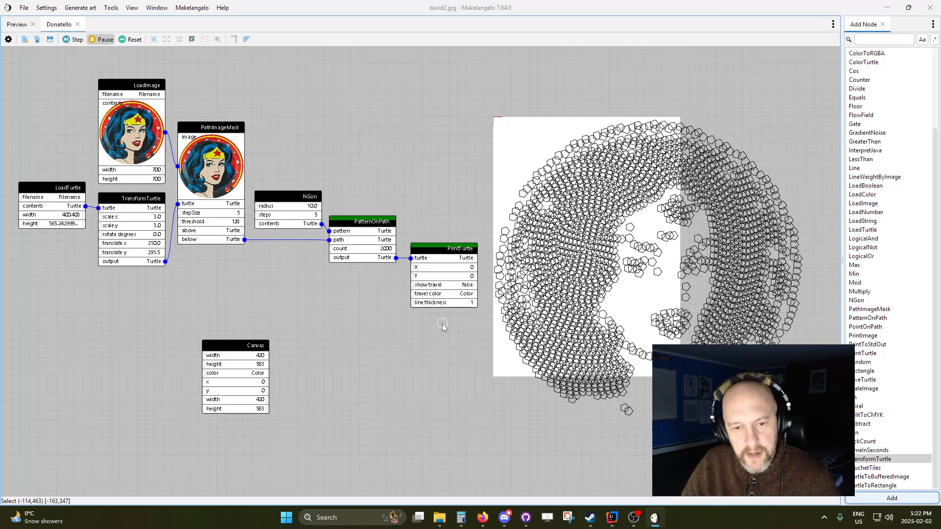
mouse_move(409, 314)
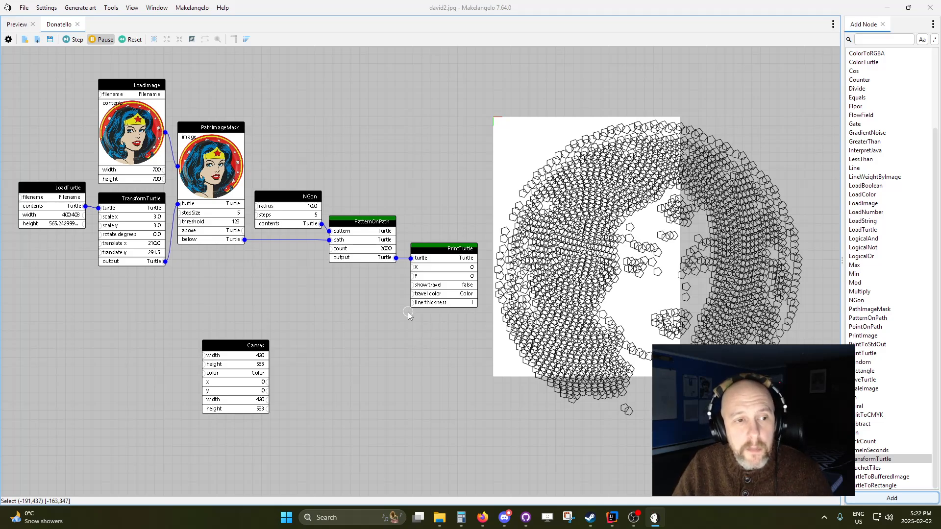
mouse_move(324, 294)
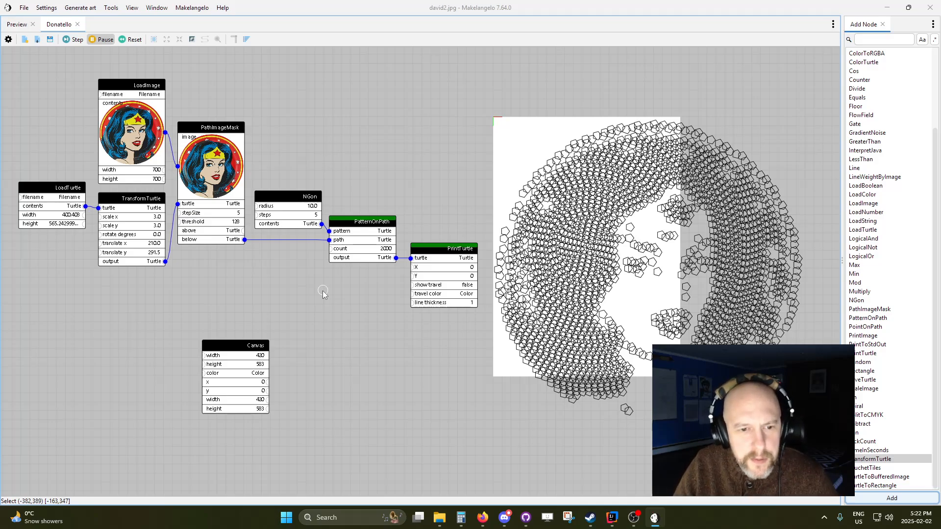
mouse_move(331, 218)
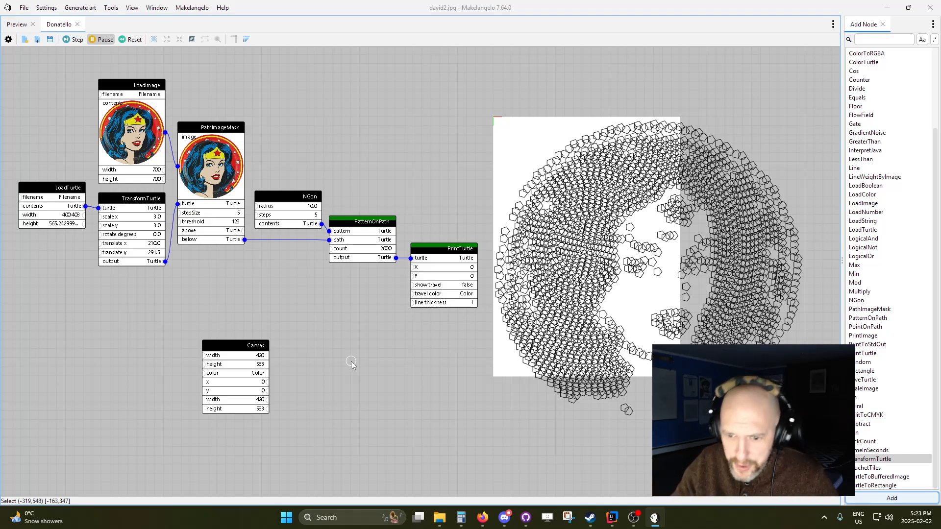
mouse_move(437, 366)
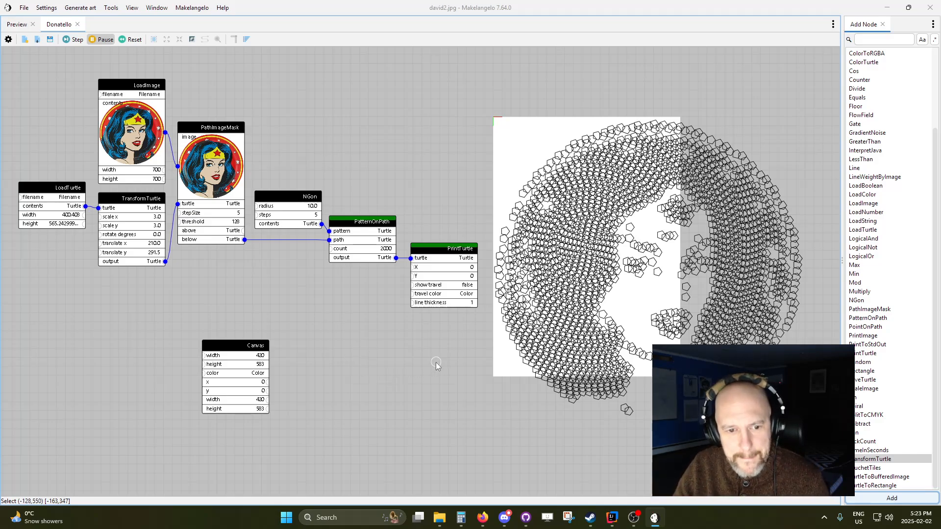
mouse_move(568, 446)
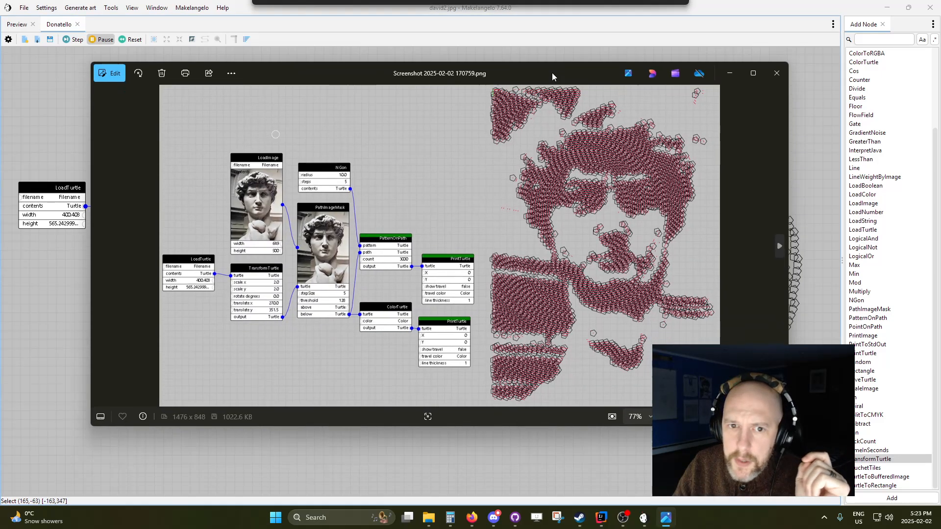
Step: Scroll through saved screenshots of earlier node-graph works in Photos
scroll(up, 3)
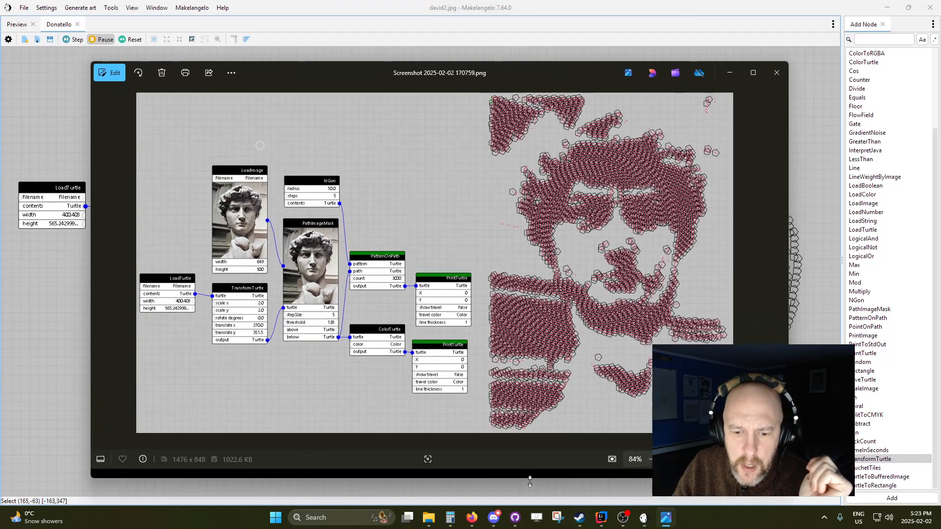
scroll(up, 3)
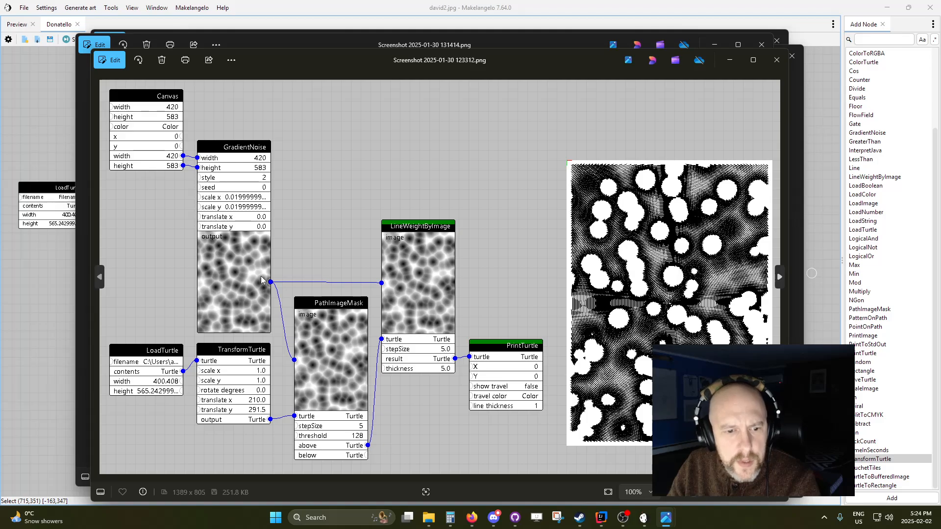
mouse_move(239, 251)
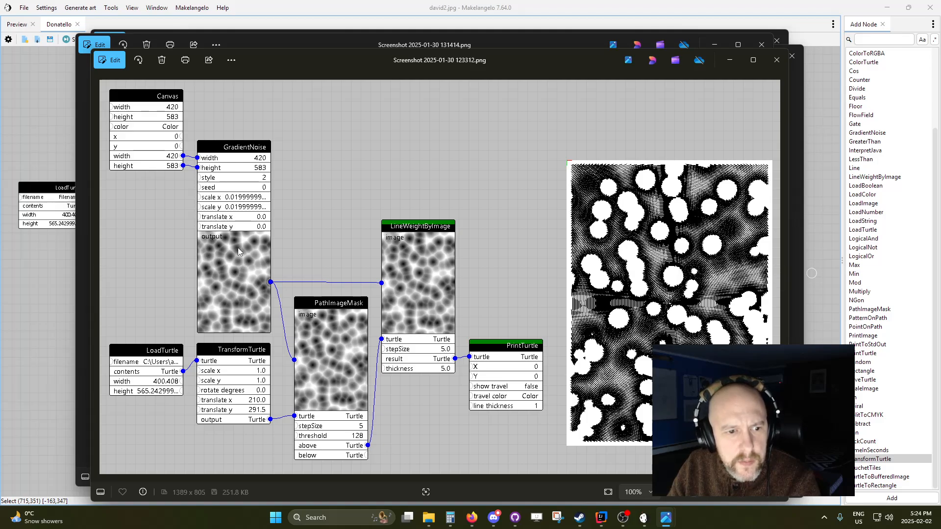
mouse_move(233, 274)
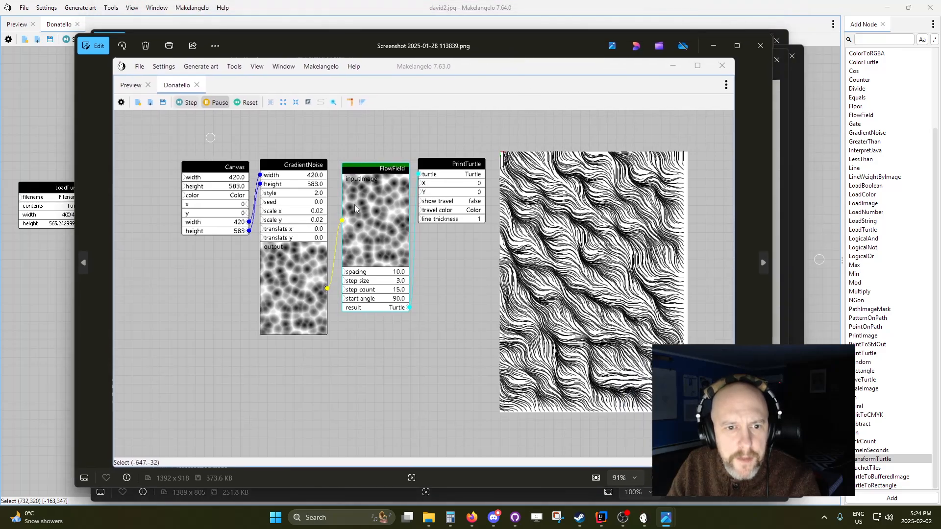
mouse_move(406, 292)
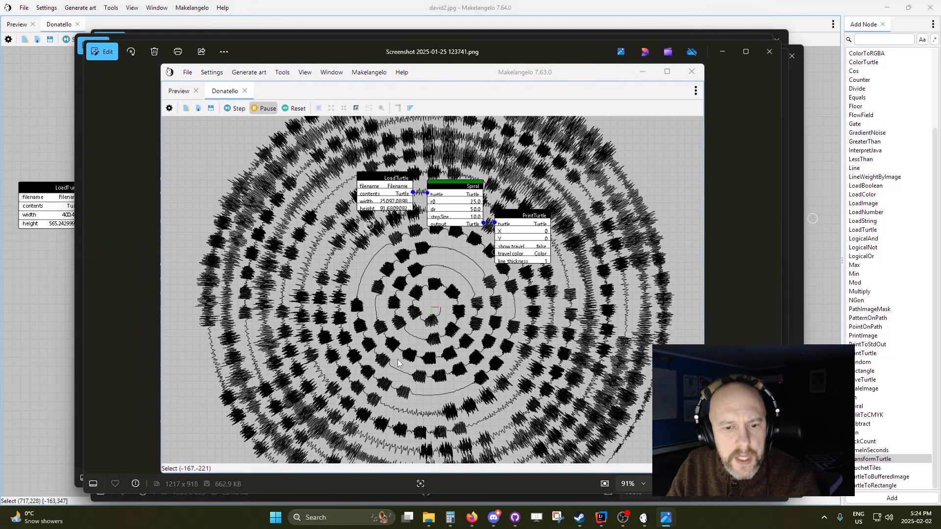
mouse_move(444, 336)
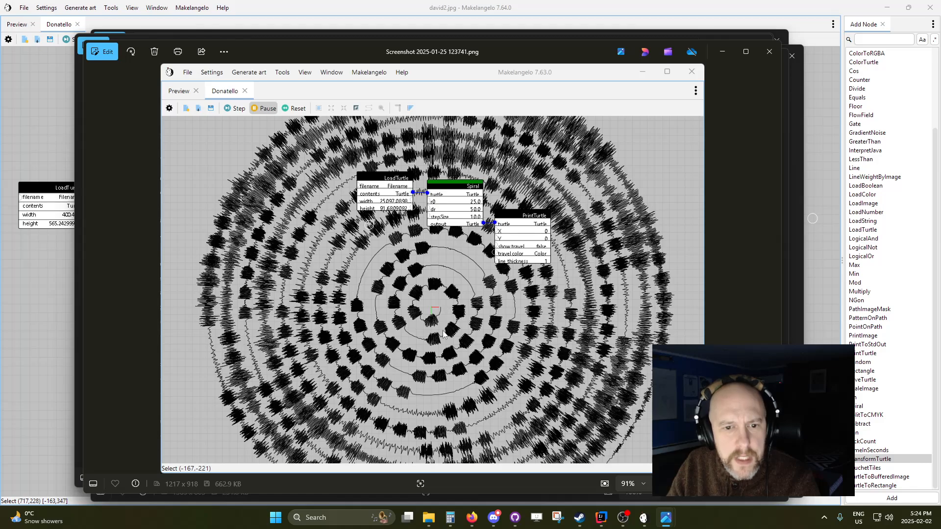
mouse_move(419, 277)
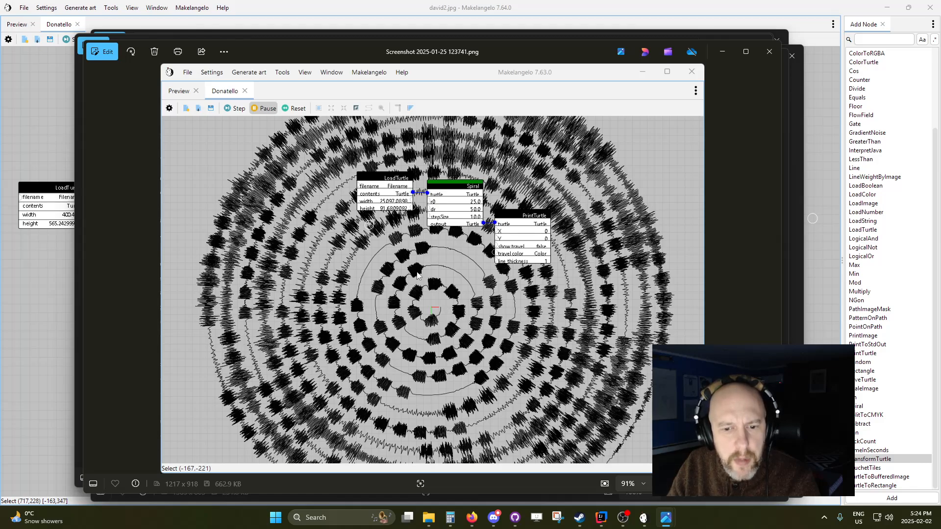
mouse_move(419, 277)
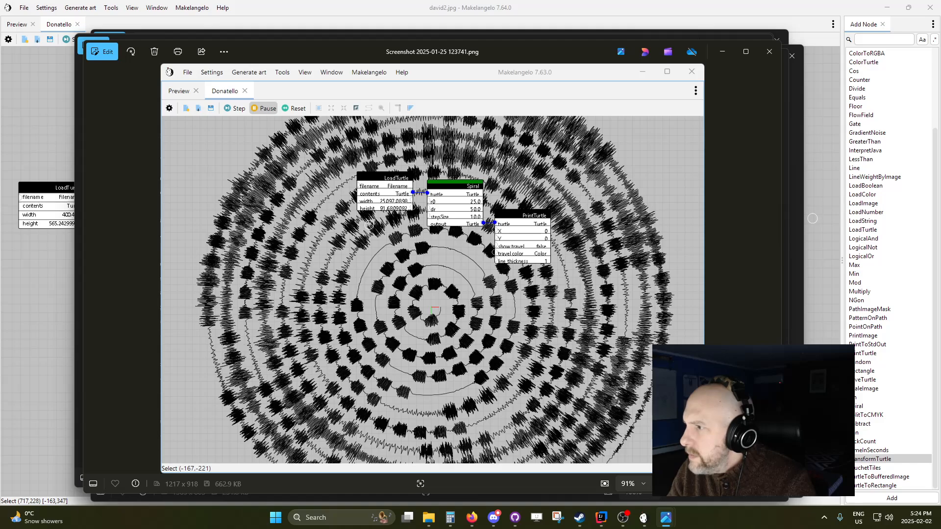
mouse_move(641, 263)
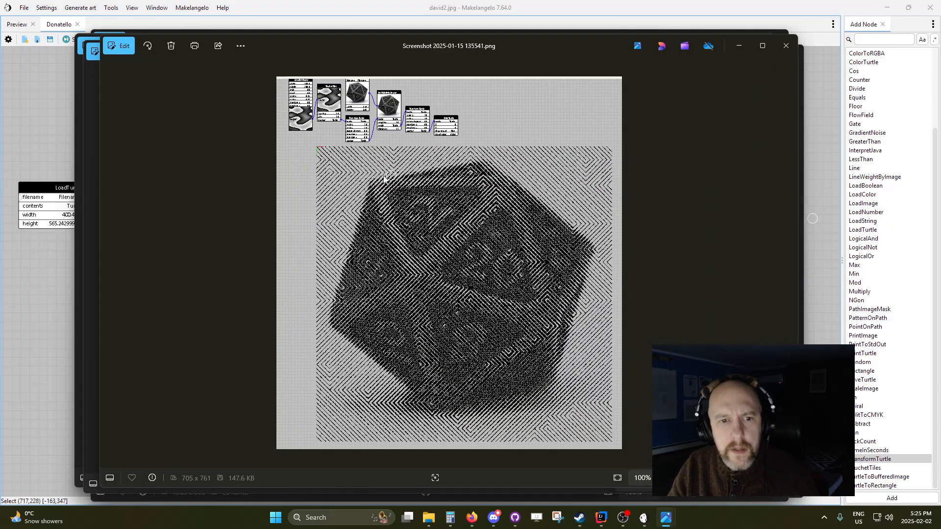
mouse_move(475, 429)
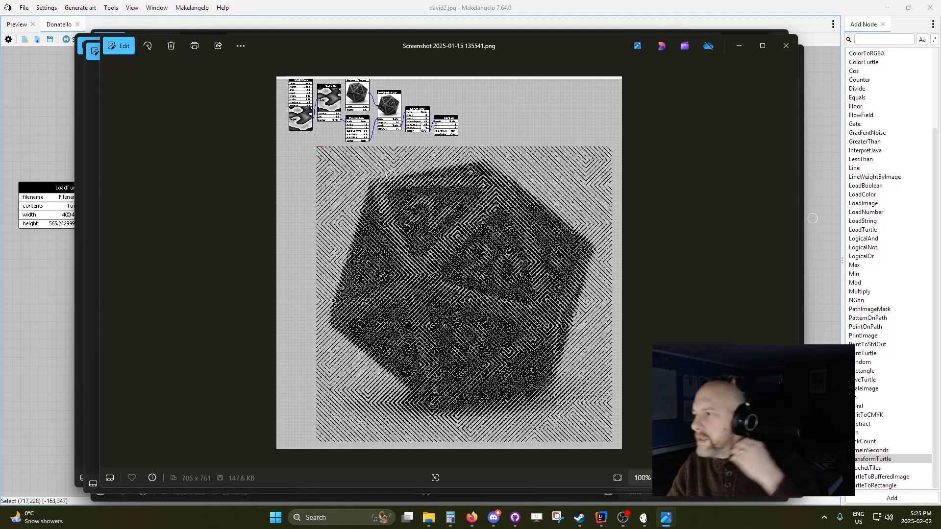
mouse_move(812, 123)
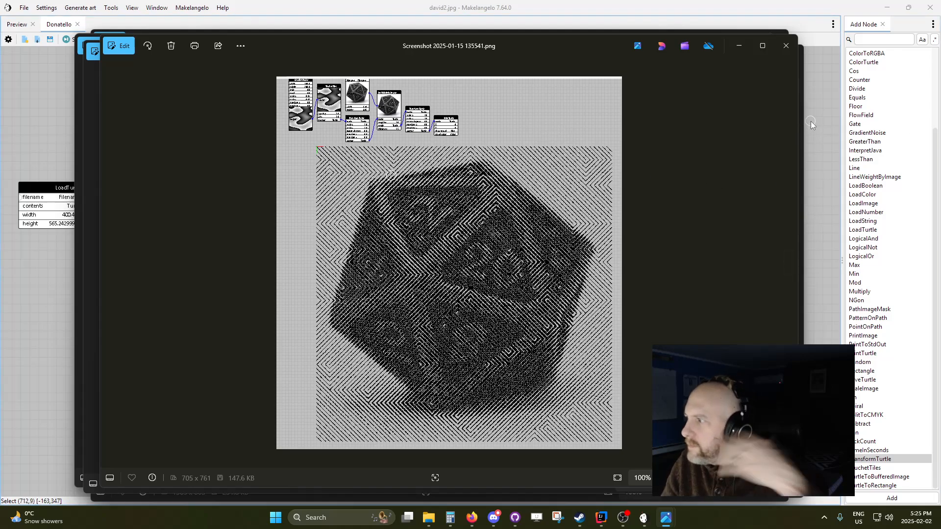
mouse_move(413, 73)
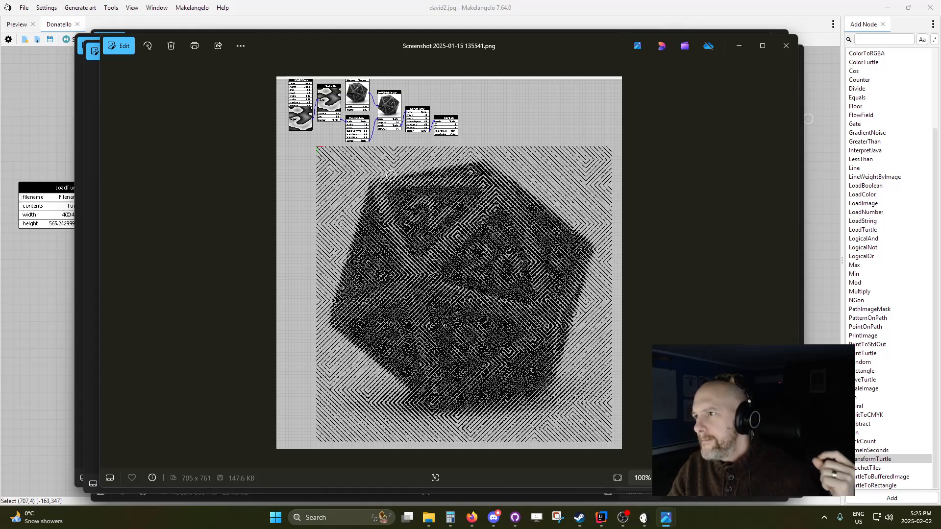
mouse_move(651, 189)
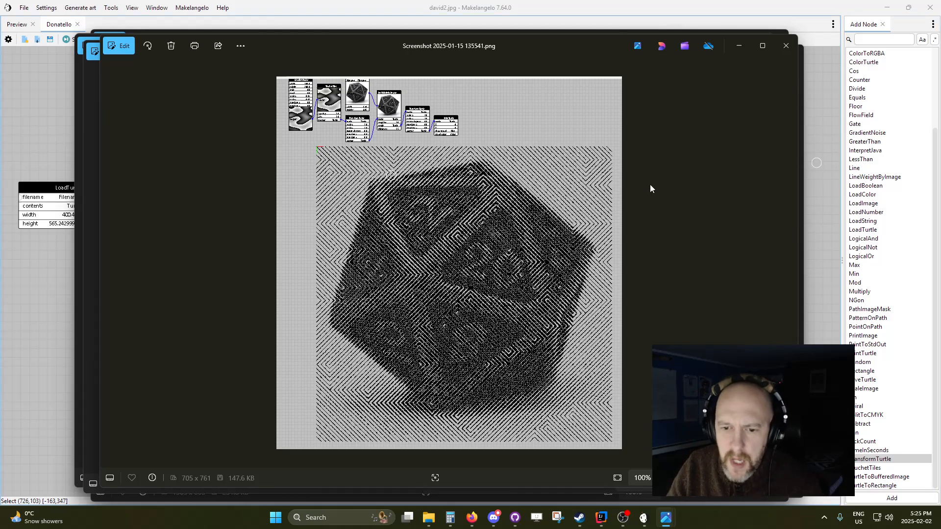